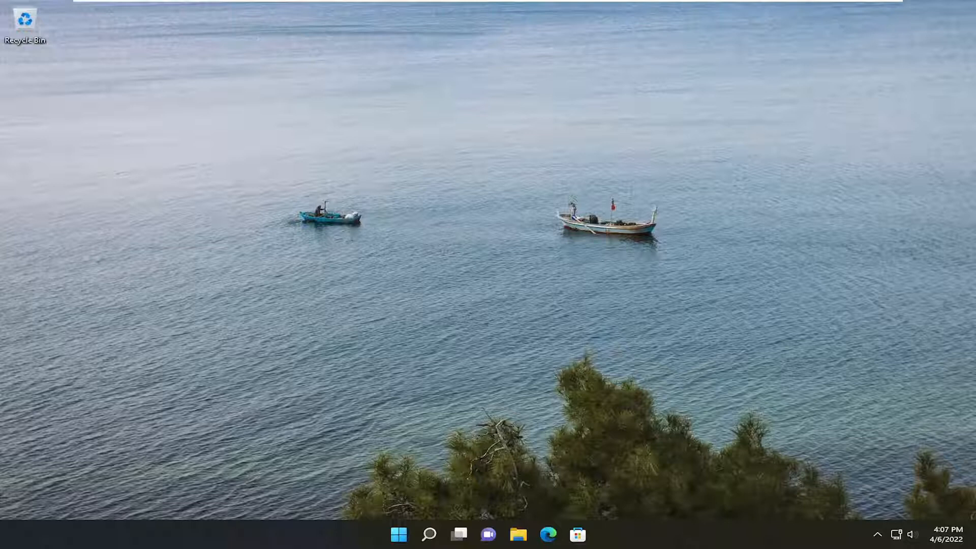
# Step: Search for "advanced" and bring up View advanced system settings
pyautogui.click(428, 533)
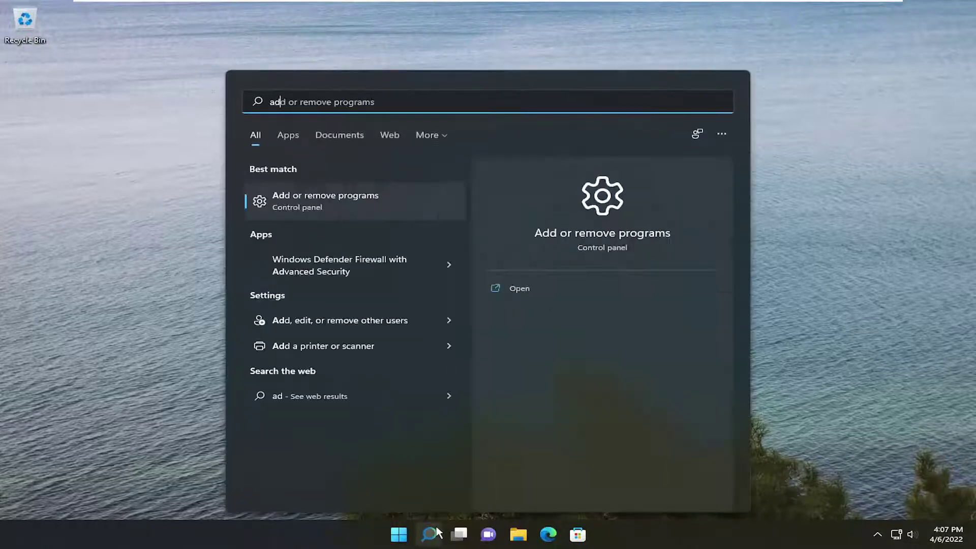
pyautogui.write('advanced')
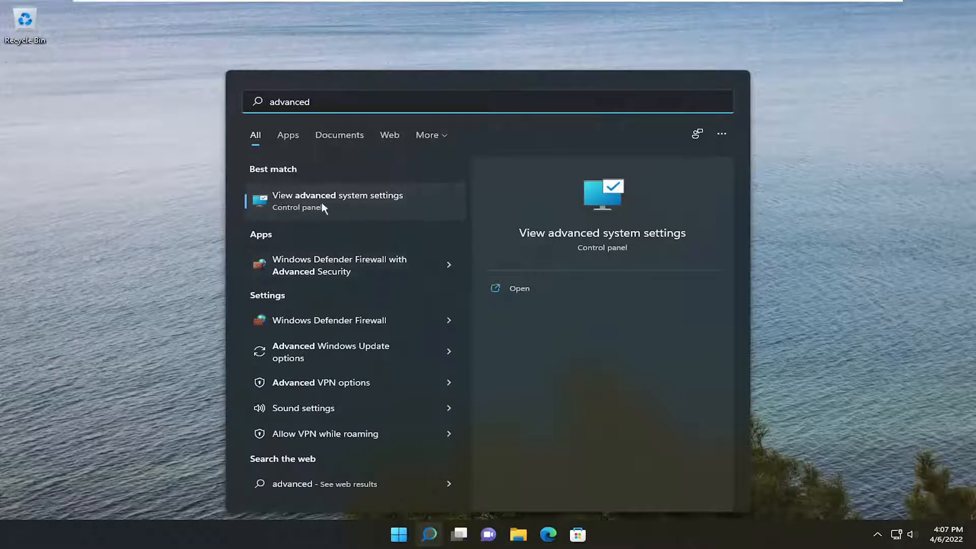
pyautogui.click(337, 200)
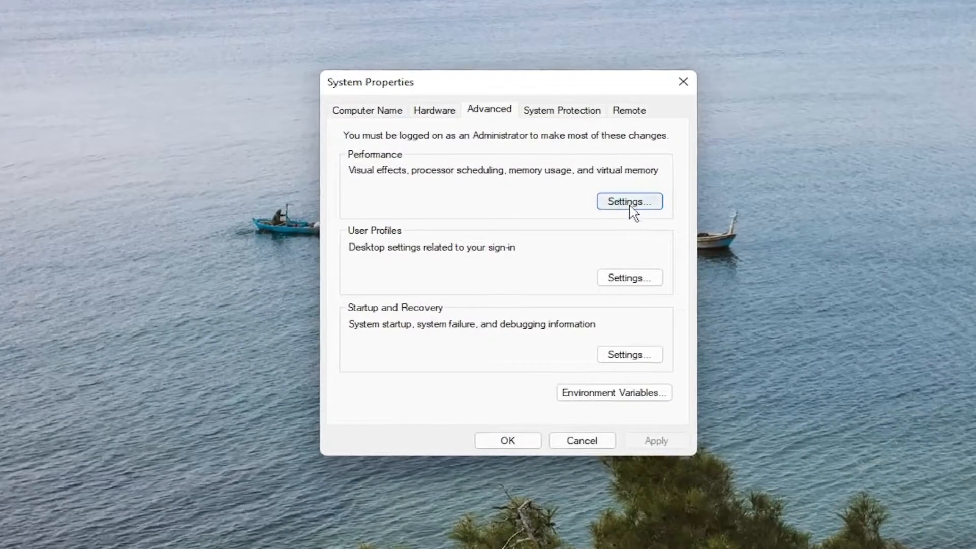
# Step: Keep the paging file automatically managed for all drives and confirm through the restart warning
pyautogui.click(629, 201)
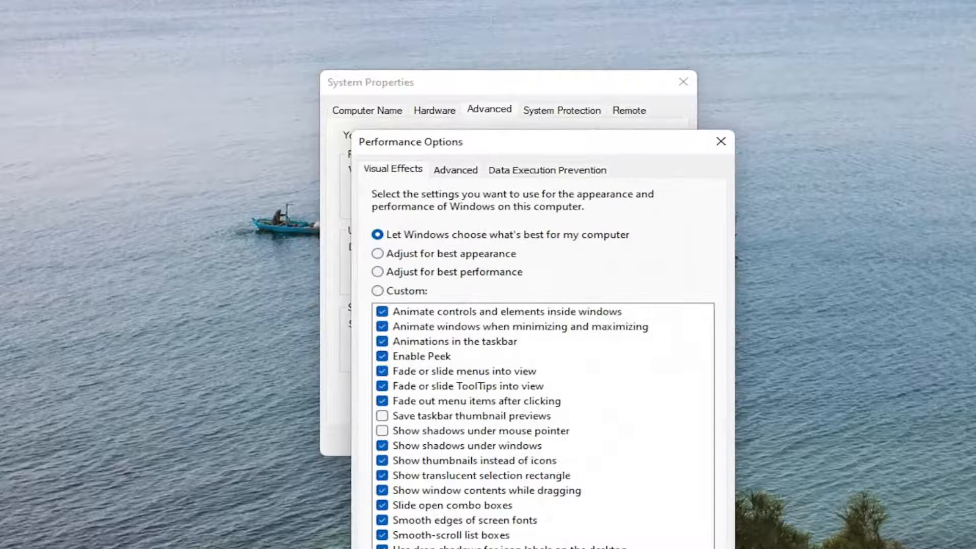
pyautogui.moveTo(487, 146)
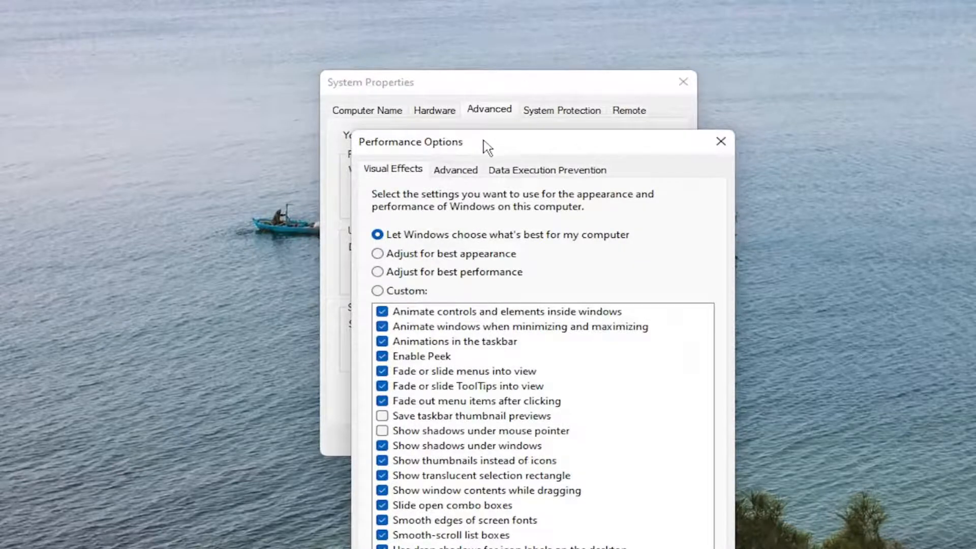
pyautogui.click(455, 170)
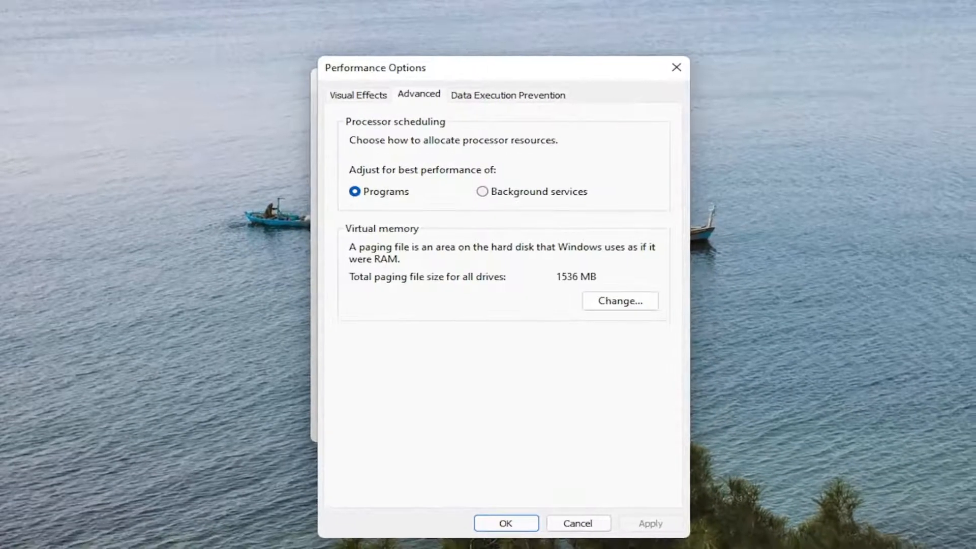
pyautogui.click(619, 301)
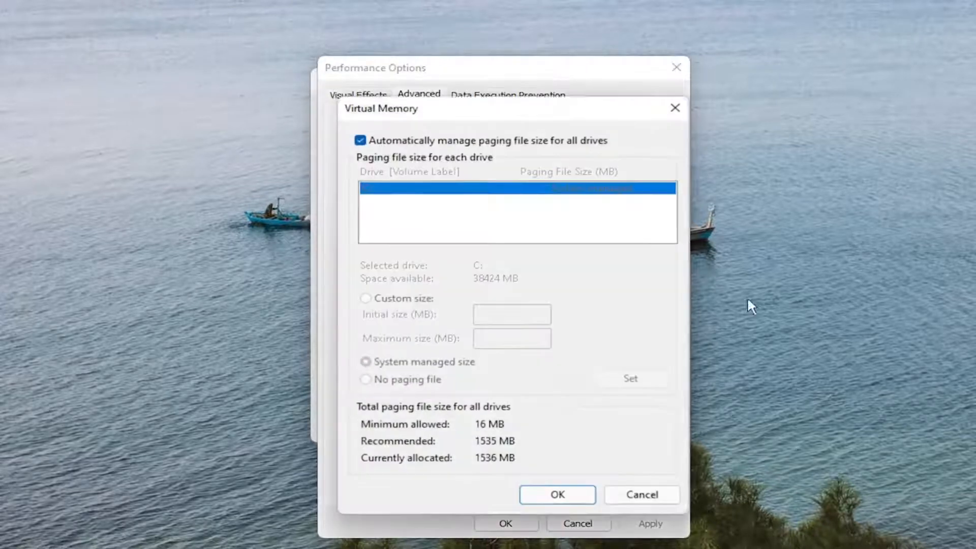
pyautogui.moveTo(393, 155)
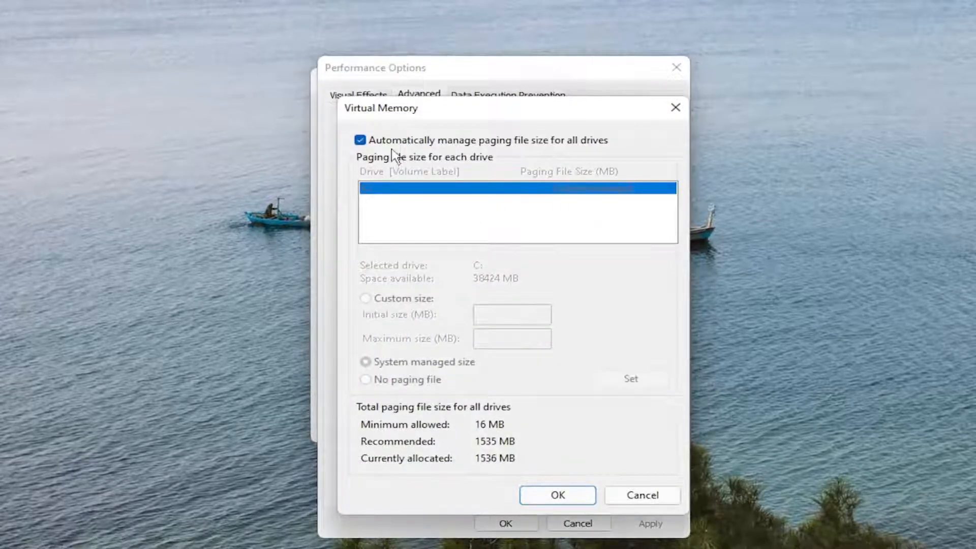
pyautogui.moveTo(424, 145)
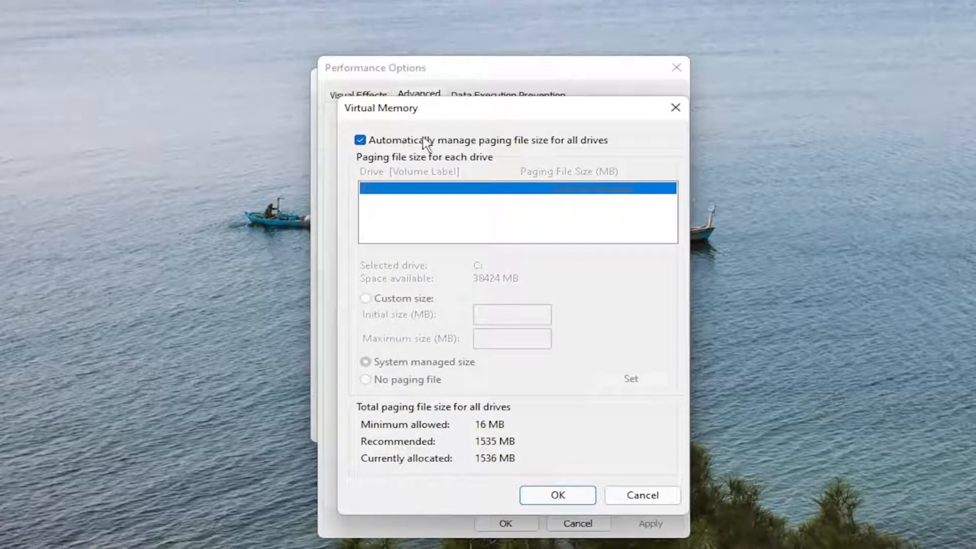
pyautogui.moveTo(378, 147)
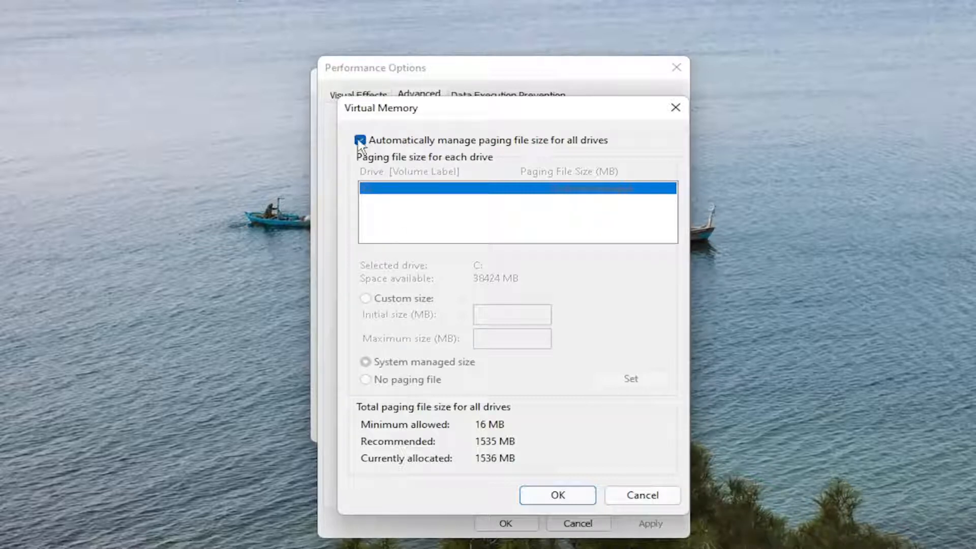
pyautogui.moveTo(709, 141)
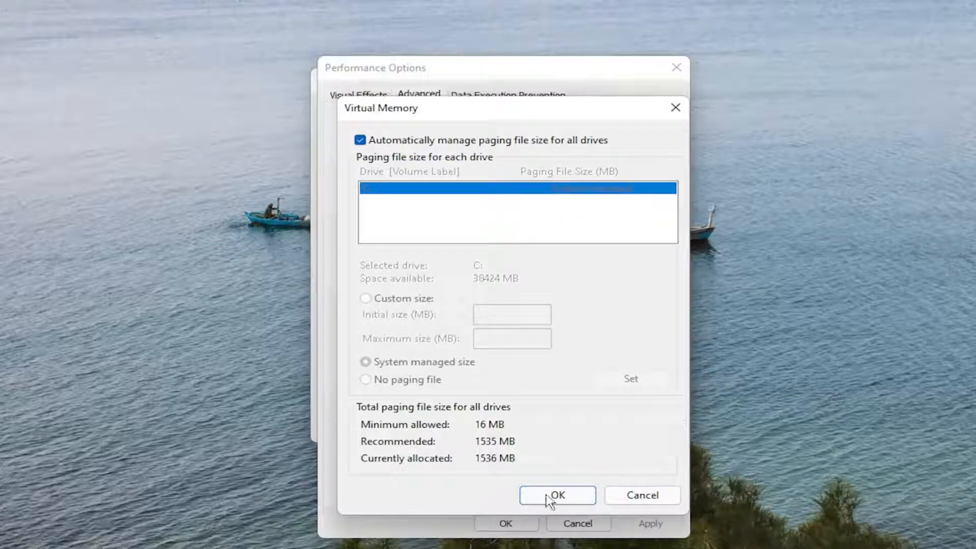
pyautogui.click(556, 495)
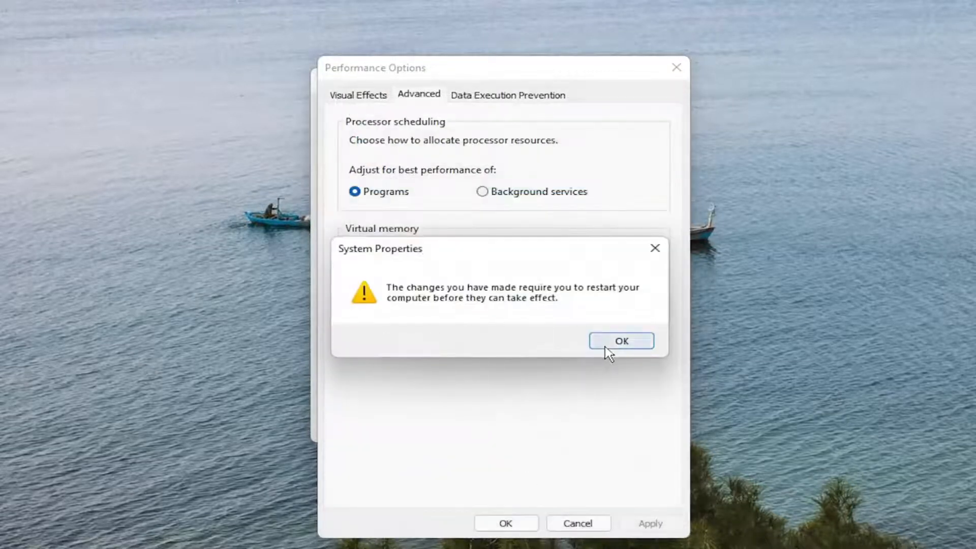
pyautogui.click(620, 341)
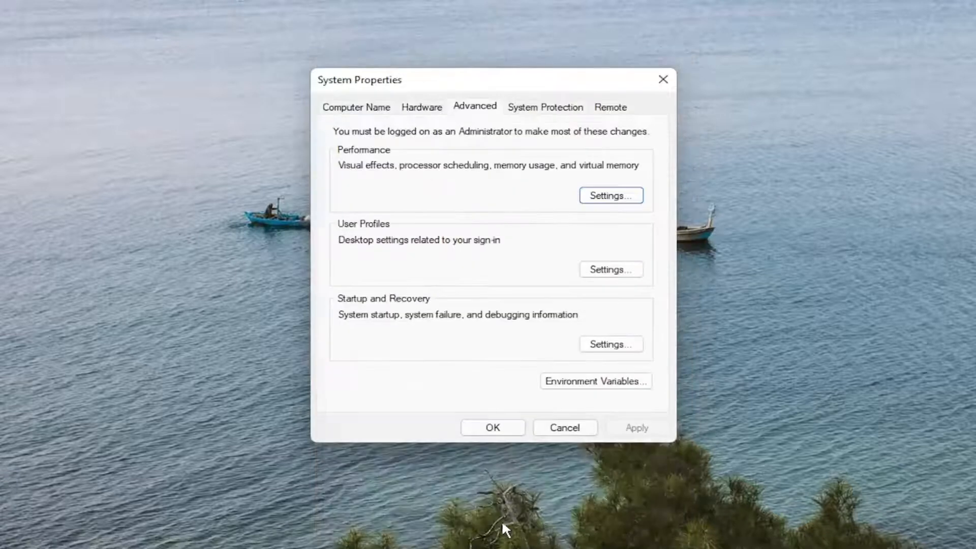
pyautogui.click(491, 428)
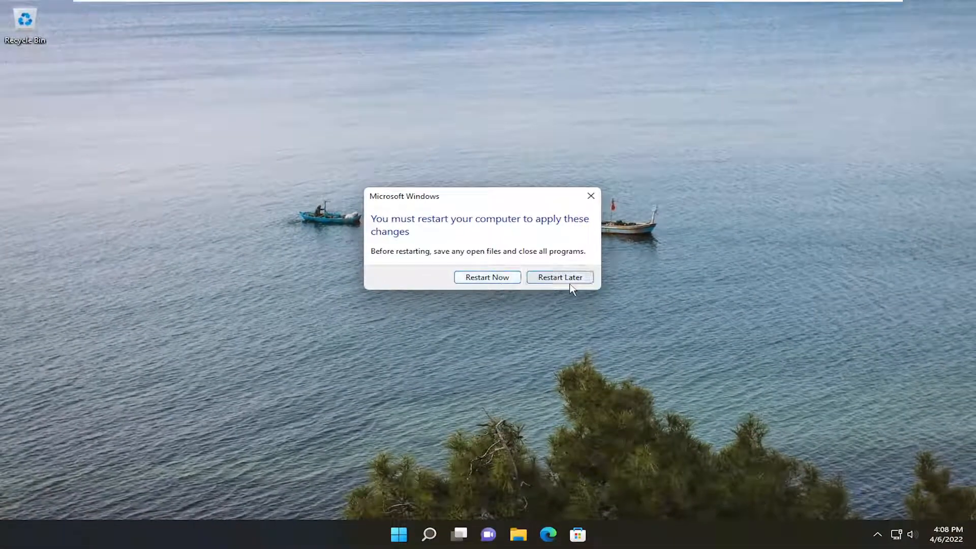
# Step: Postpone the restart, then search for "services" to launch the Services console
pyautogui.click(559, 277)
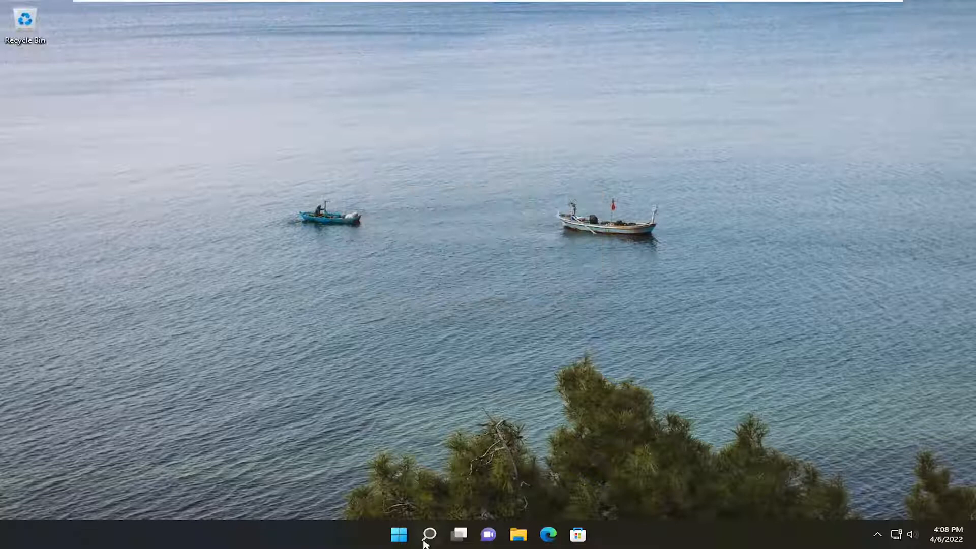
pyautogui.moveTo(503, 304)
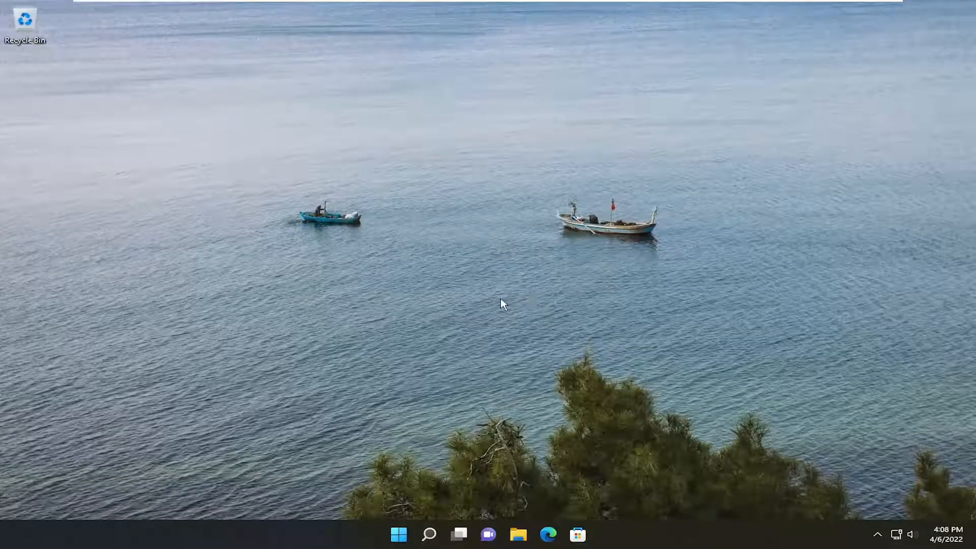
pyautogui.click(428, 533)
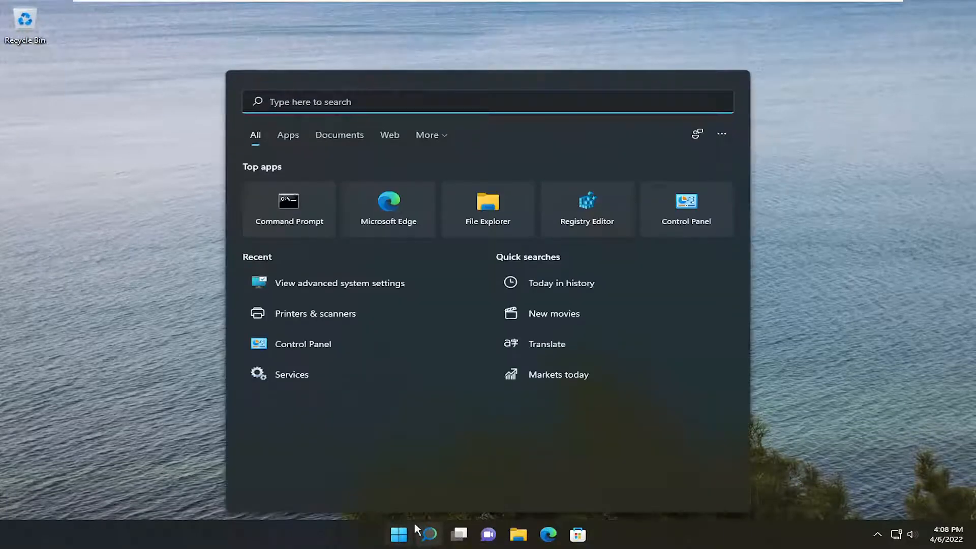
pyautogui.write('services')
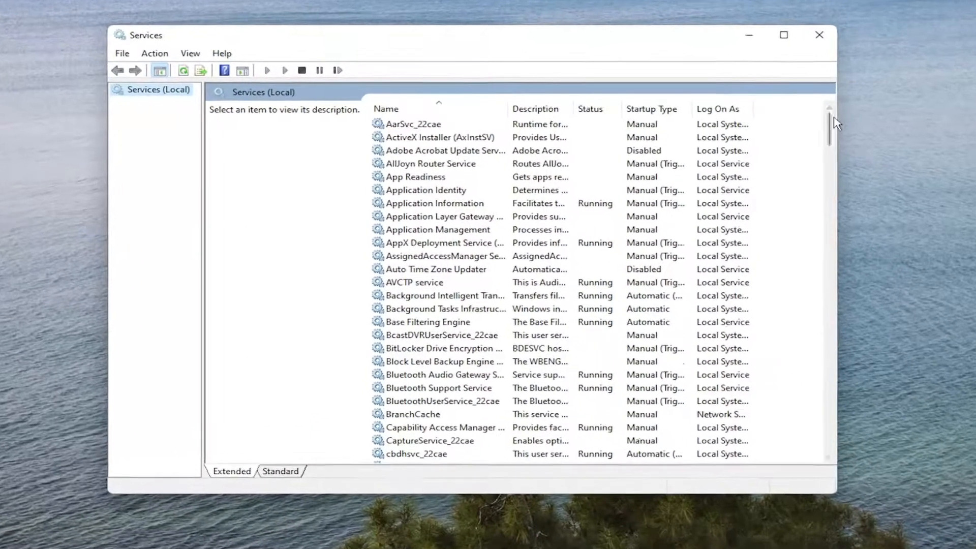
# Step: Stop the SysMain service and set its startup type to Disabled
pyautogui.scroll(-3)
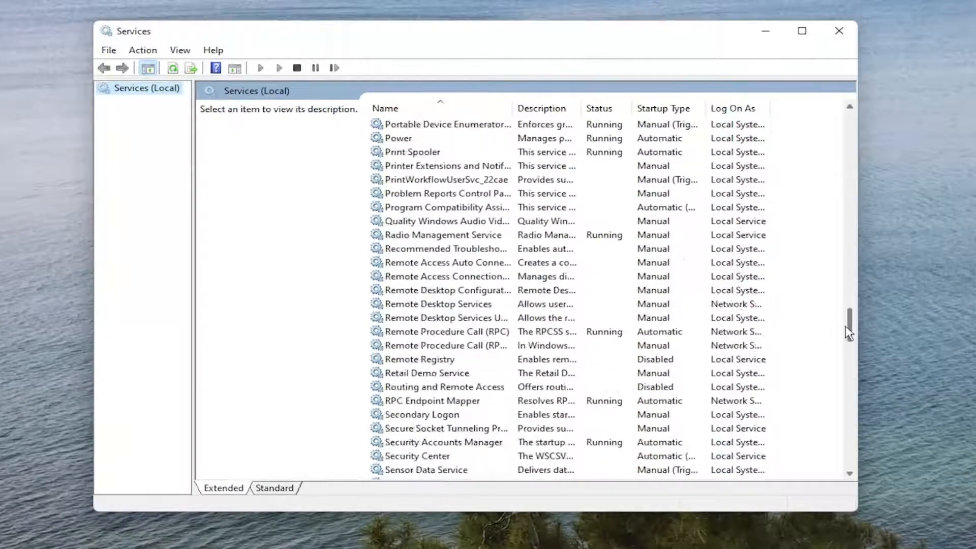
pyautogui.scroll(-3)
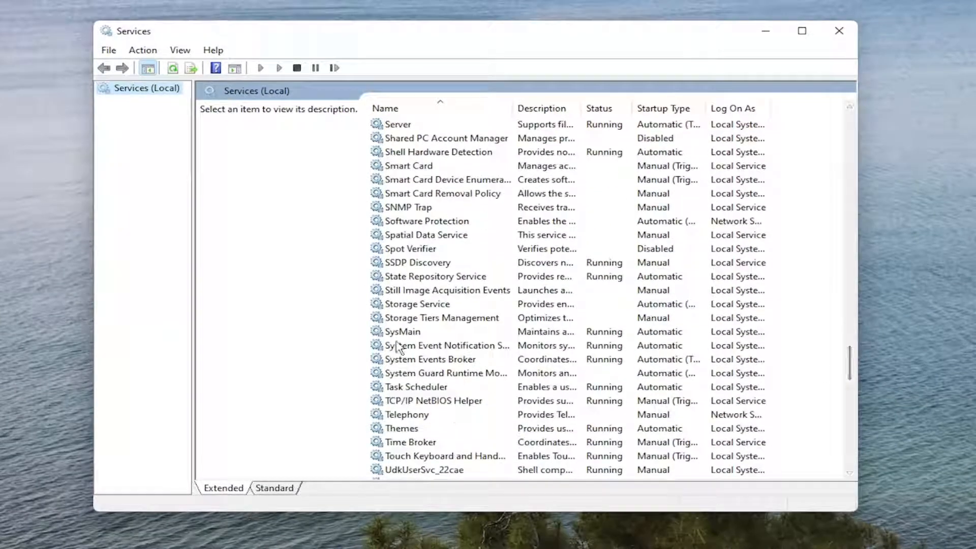
pyautogui.doubleClick(403, 331)
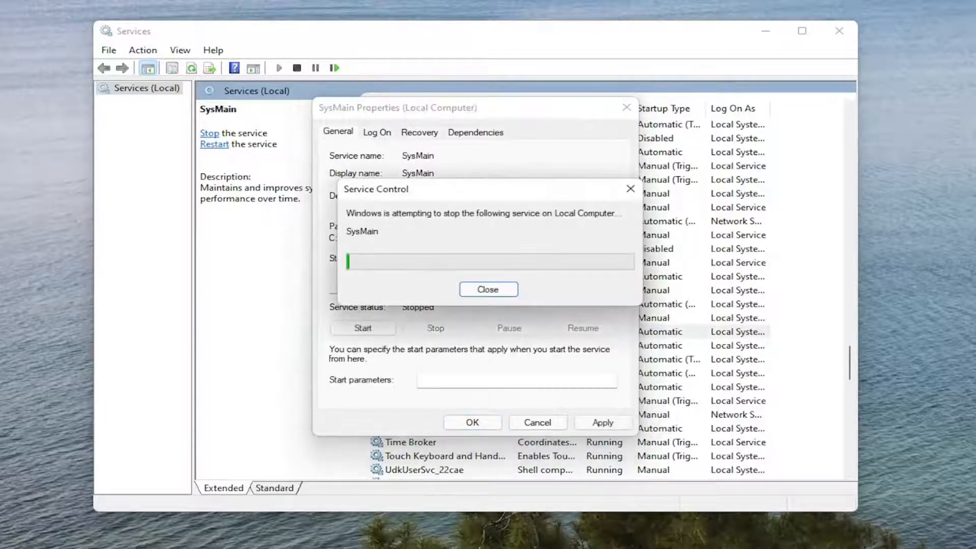
pyautogui.click(488, 288)
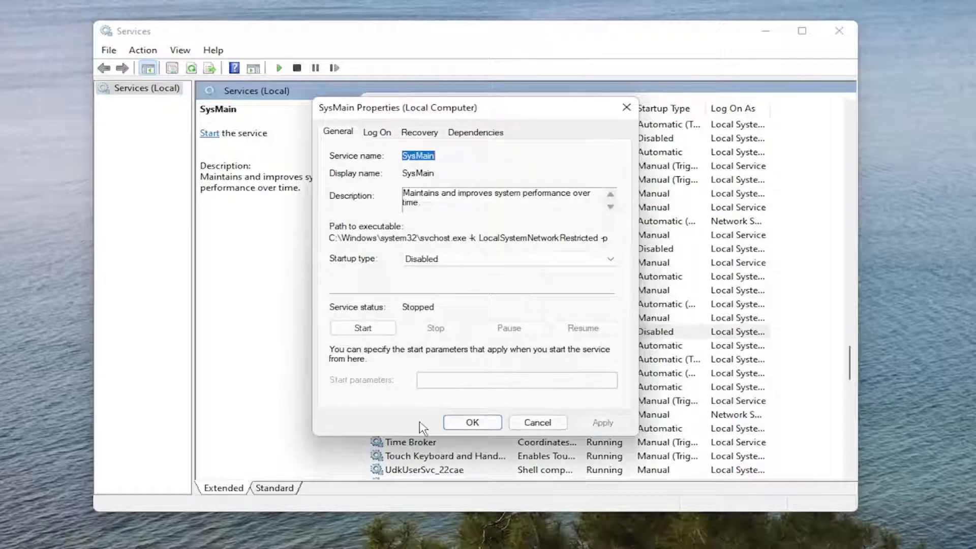
pyautogui.click(470, 421)
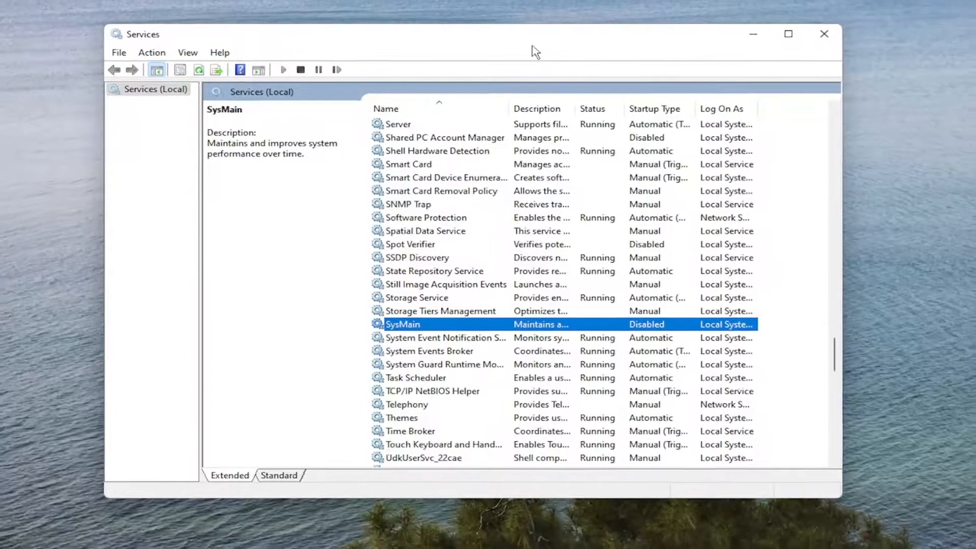
# Step: Launch Control Panel from Search and keep its items viewed as large icons
pyautogui.click(430, 534)
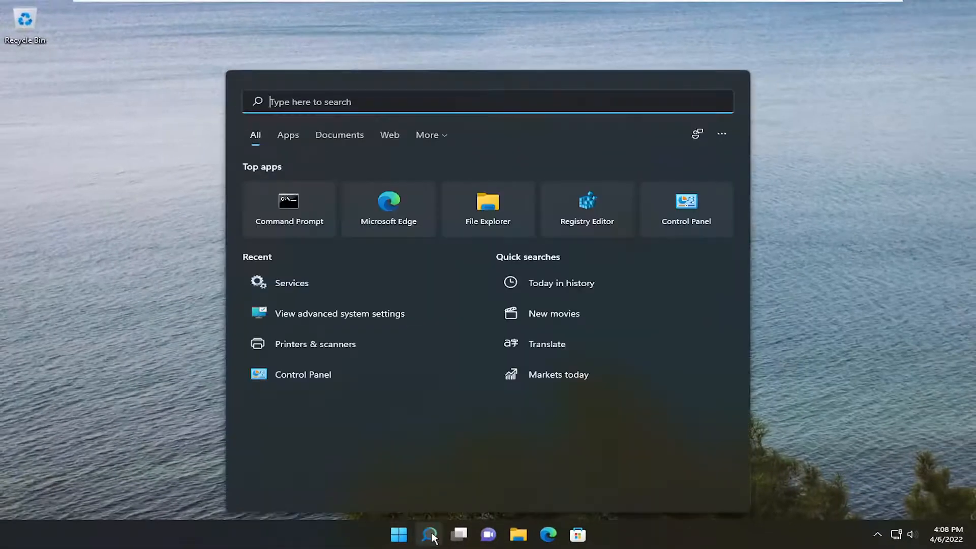
pyautogui.write('control Panel')
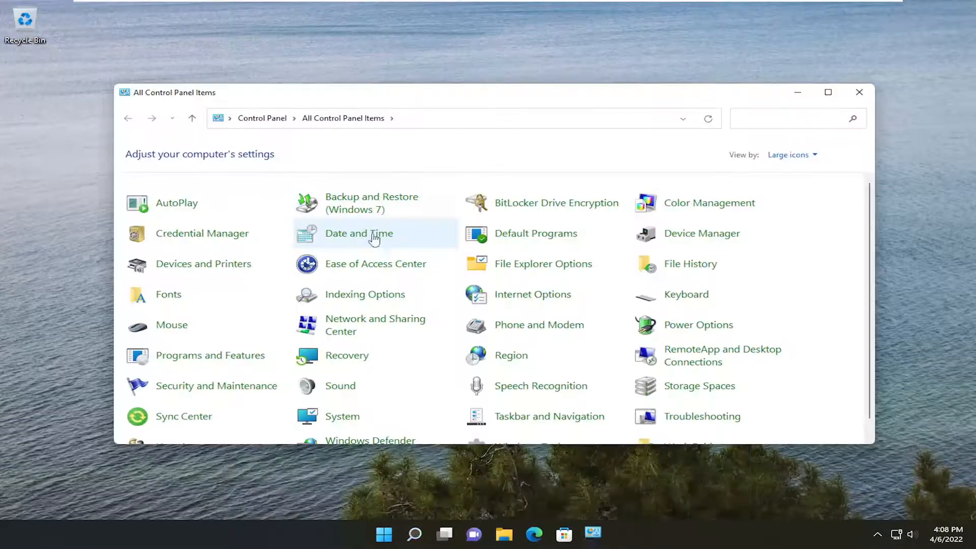
pyautogui.click(792, 155)
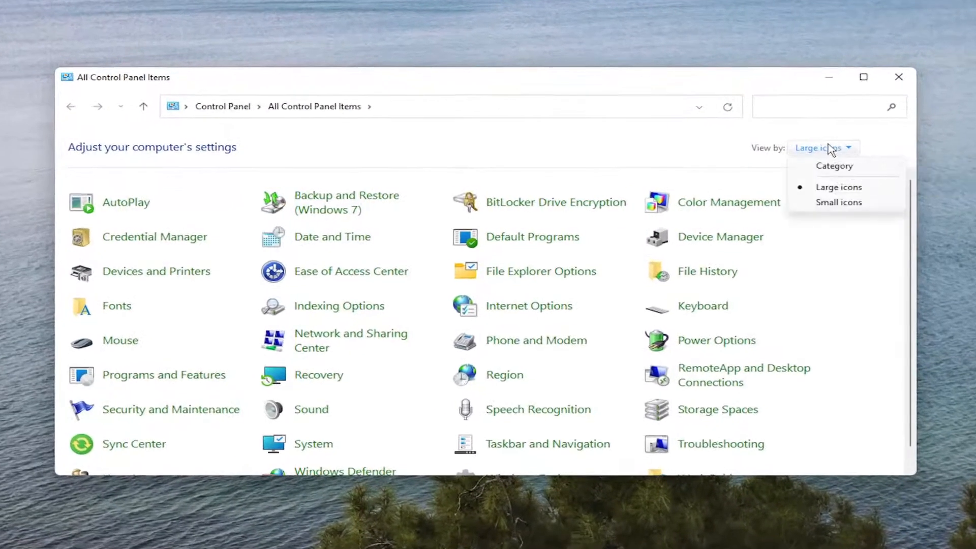
pyautogui.click(839, 187)
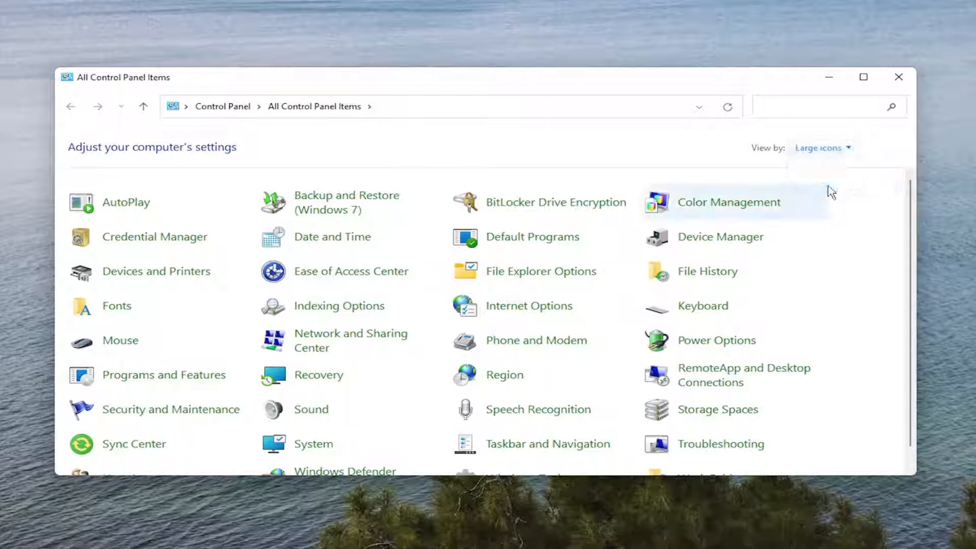
pyautogui.moveTo(716, 340)
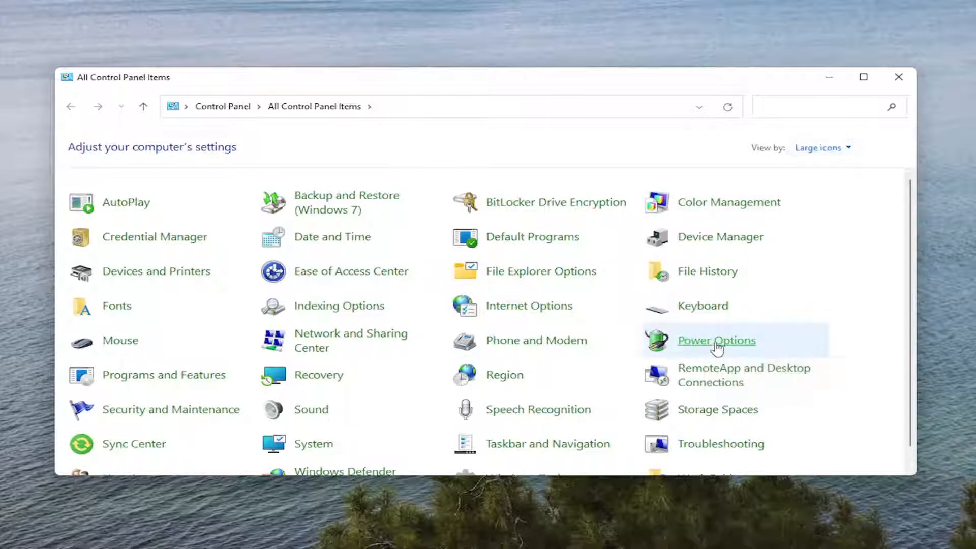
# Step: In Power Options, make High performance the active plan instead of Balanced, then close it
pyautogui.click(716, 339)
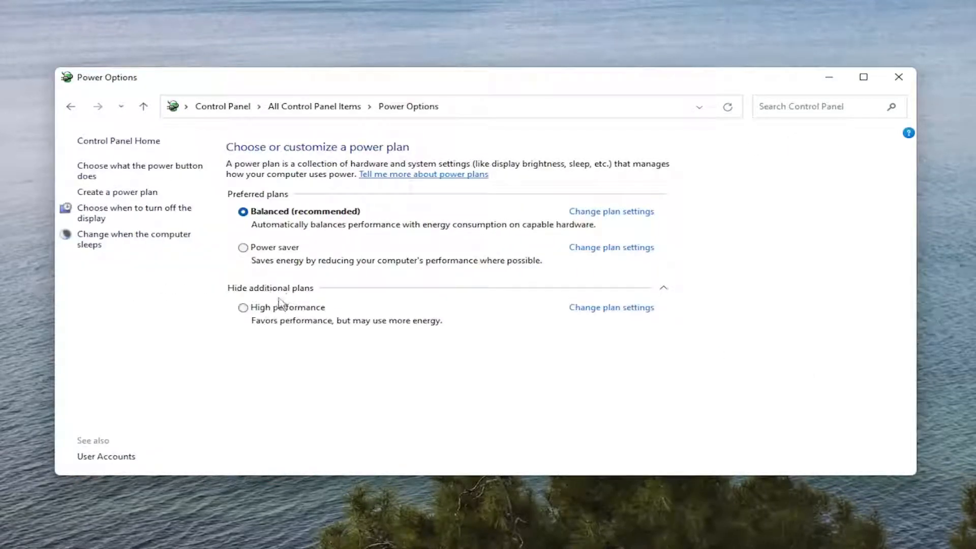
pyautogui.click(242, 307)
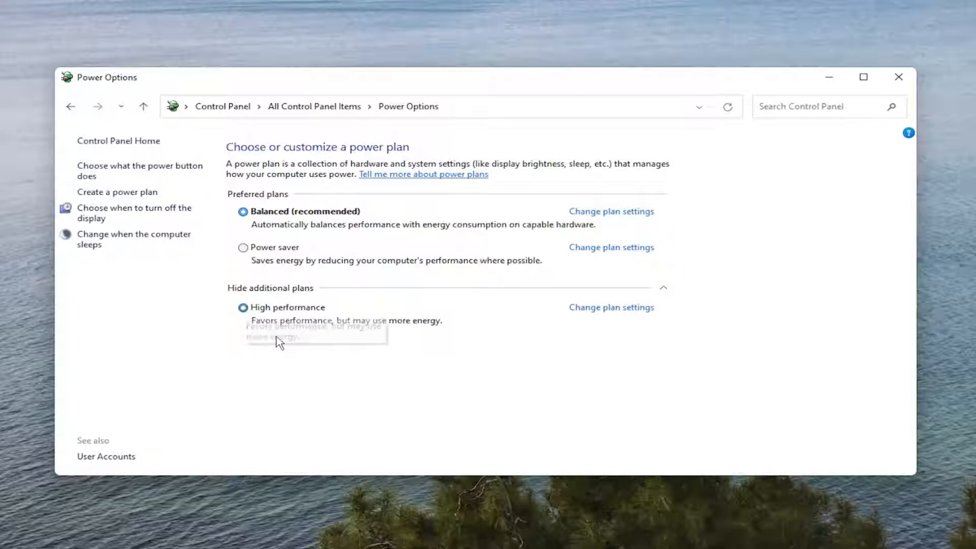
pyautogui.click(243, 307)
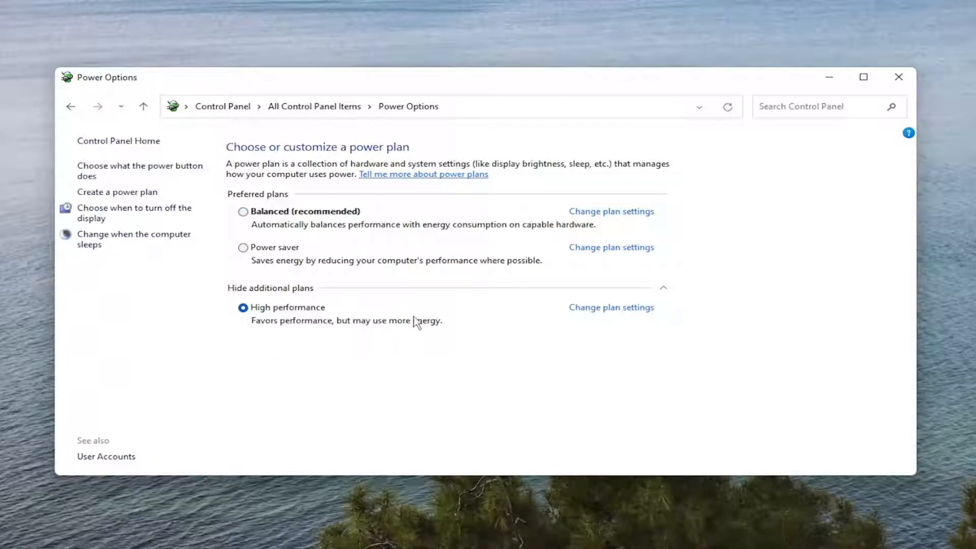
pyautogui.moveTo(446, 314)
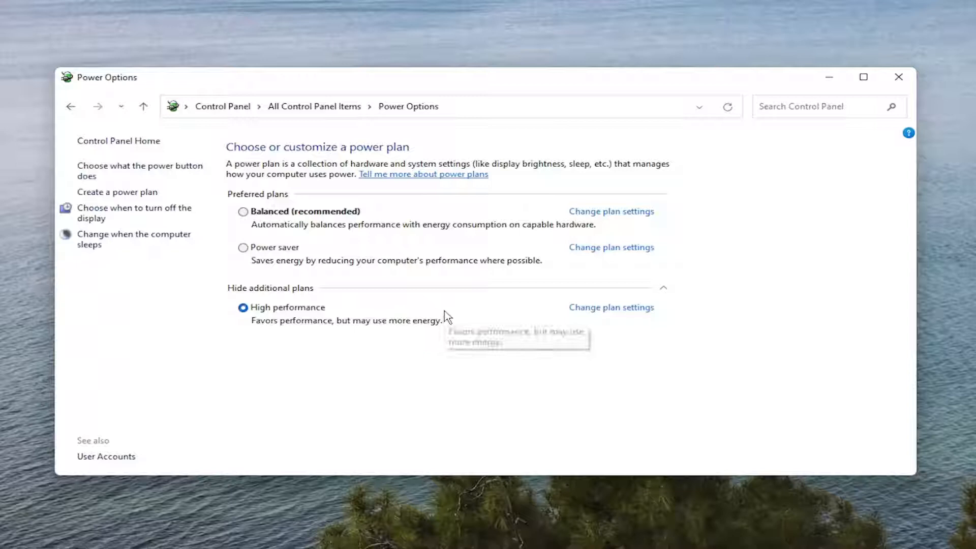
pyautogui.moveTo(306, 264)
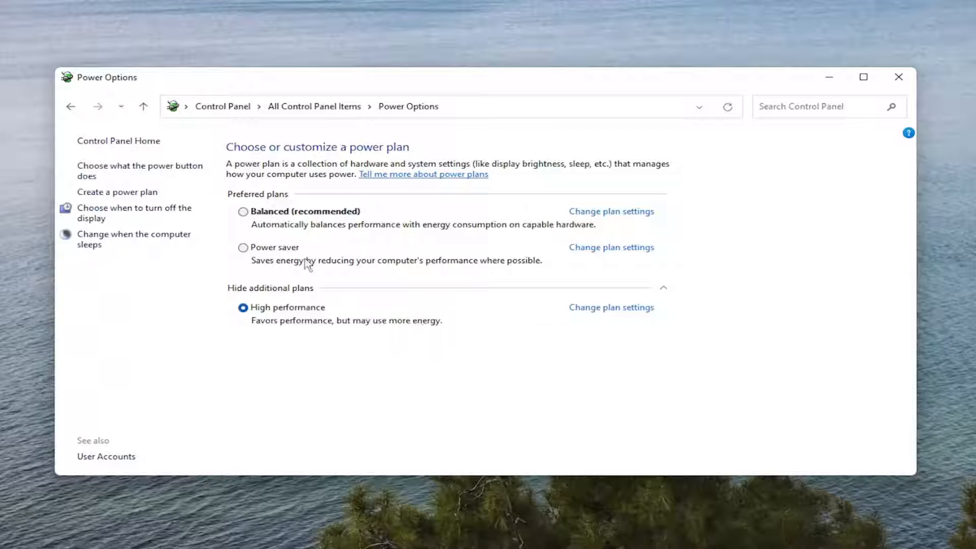
pyautogui.moveTo(255, 308)
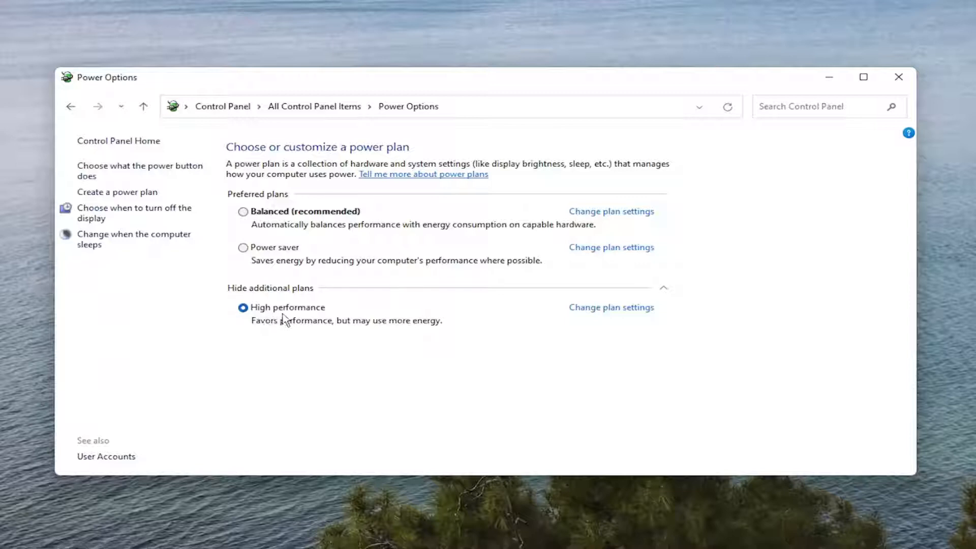
pyautogui.moveTo(340, 319)
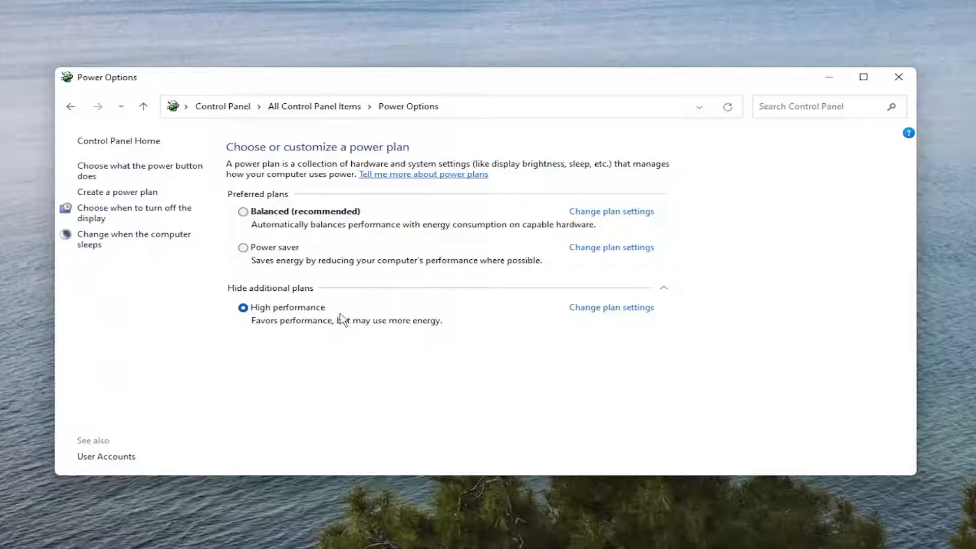
pyautogui.moveTo(368, 349)
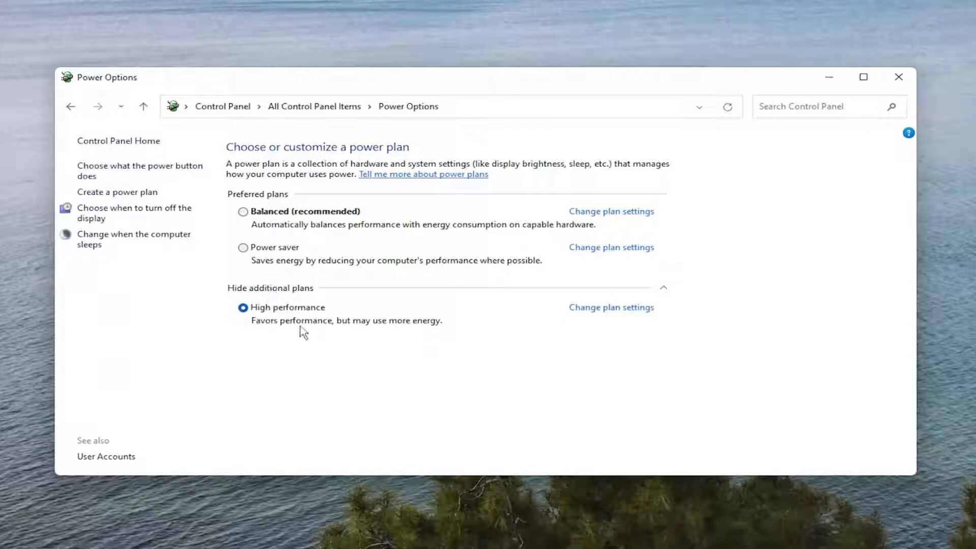
pyautogui.moveTo(304, 321)
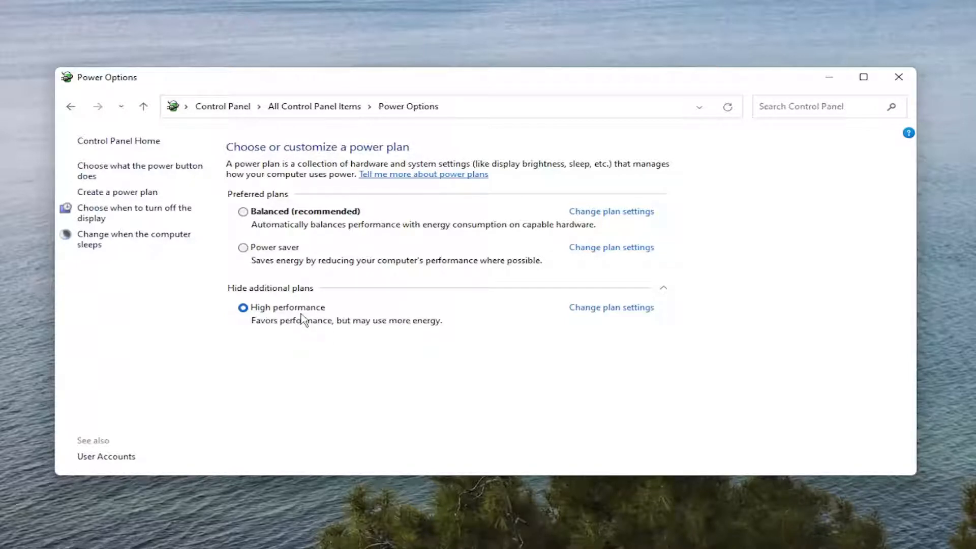
pyautogui.moveTo(281, 318)
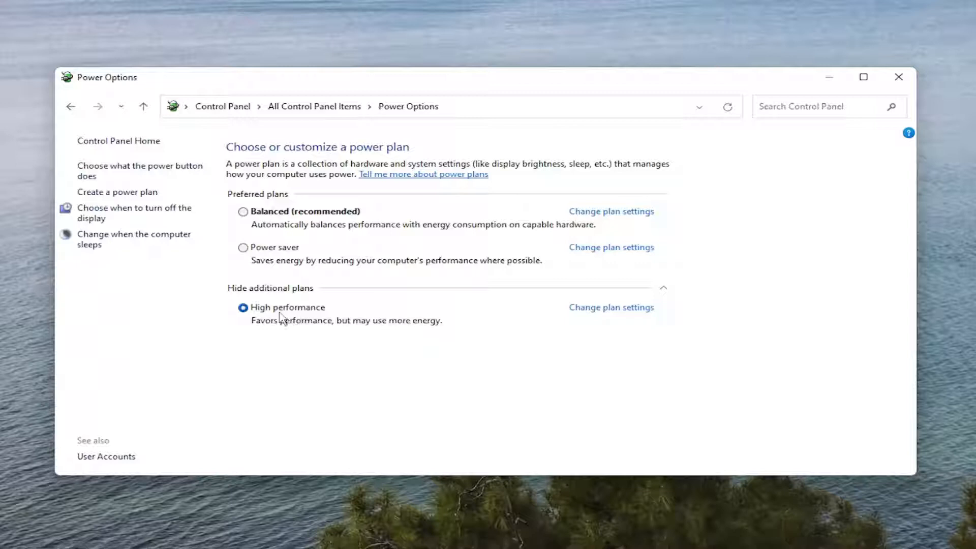
pyautogui.moveTo(366, 329)
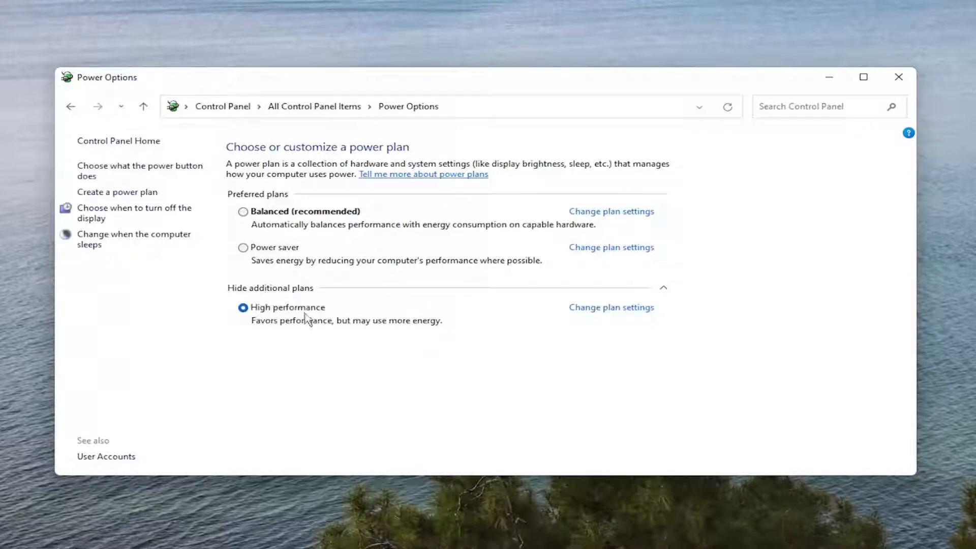
pyautogui.moveTo(251, 311)
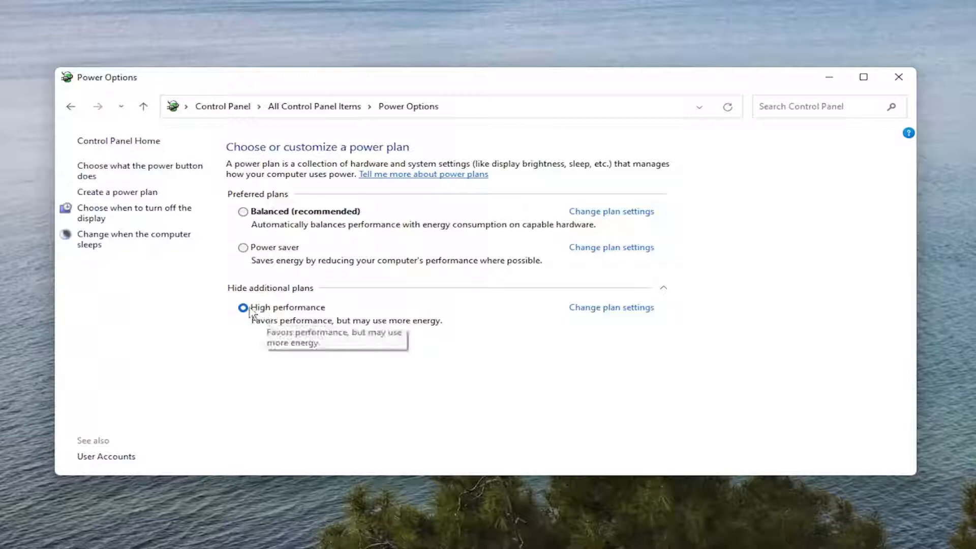
pyautogui.moveTo(334, 314)
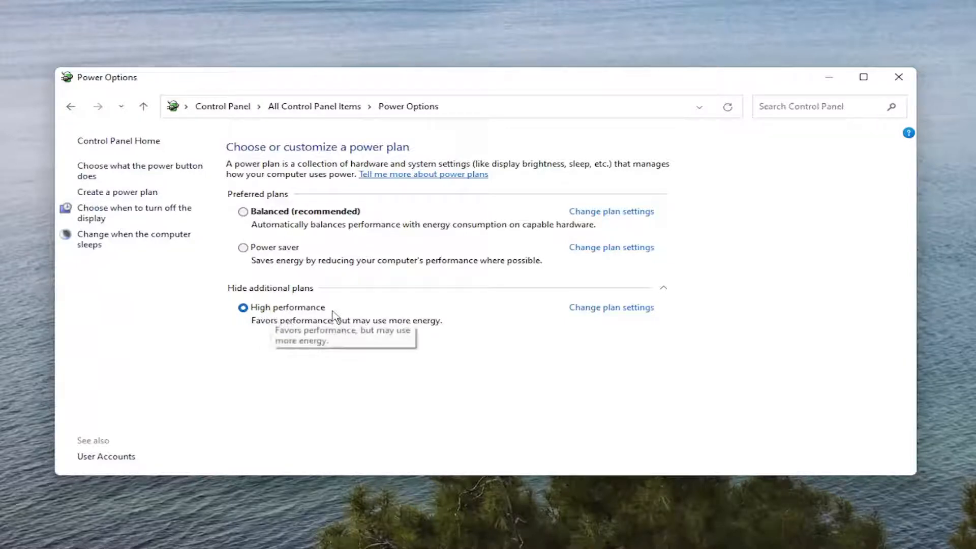
pyautogui.moveTo(276, 284)
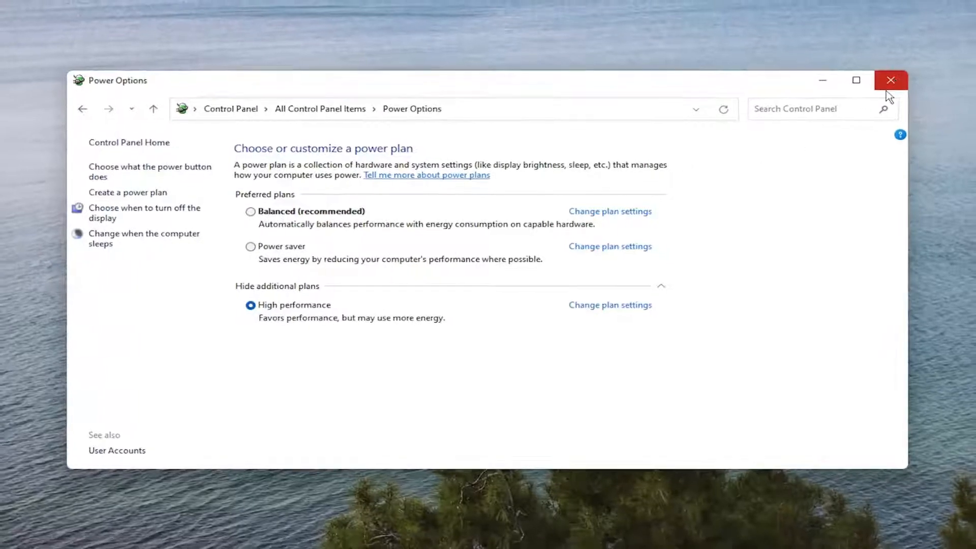
pyautogui.click(889, 79)
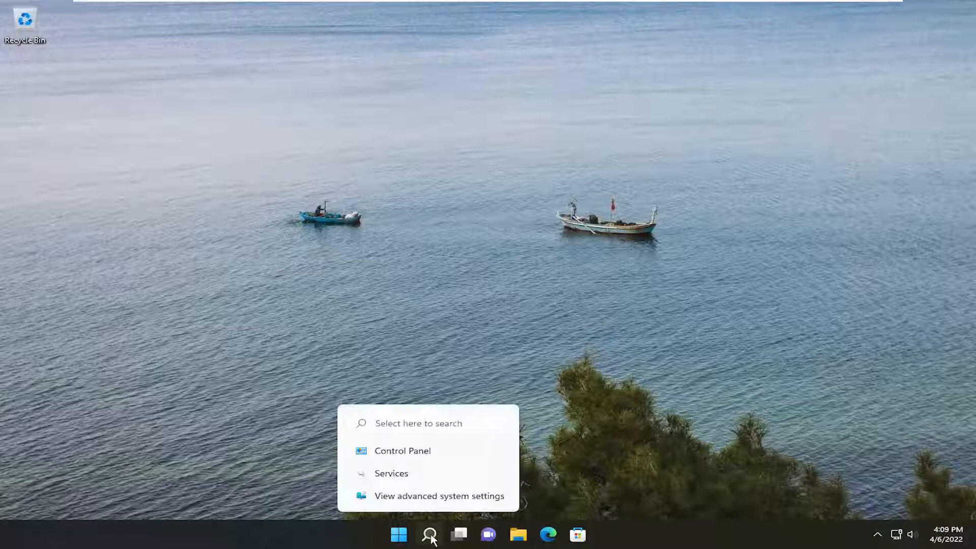
# Step: Run Disk Cleanup on C: with system files included and confirm deleting the 8.66 GB
pyautogui.click(430, 534)
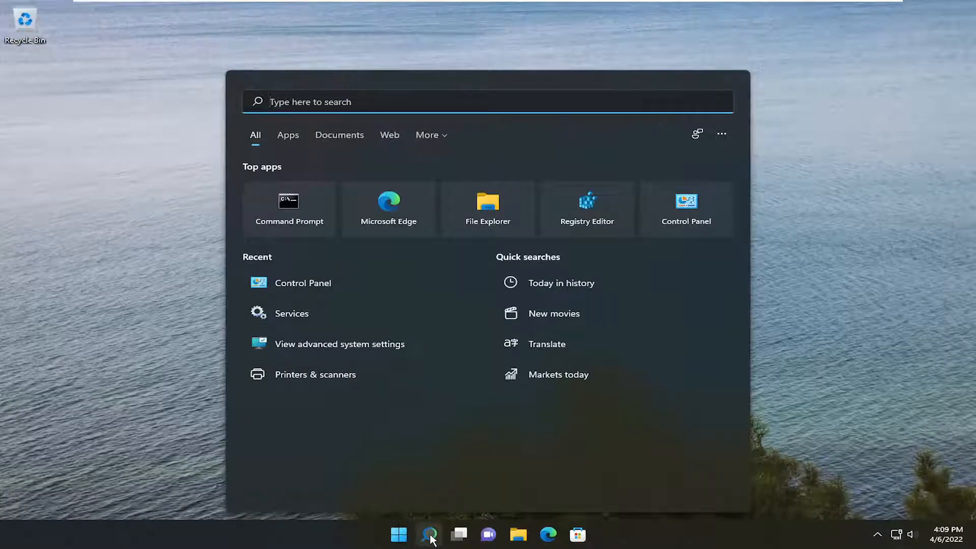
pyautogui.write('disk cleanup')
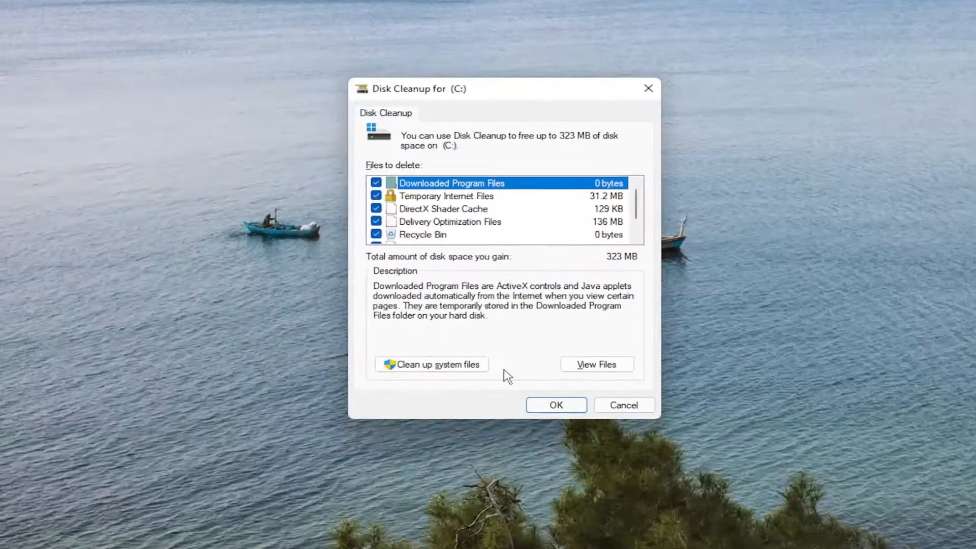
pyautogui.click(431, 364)
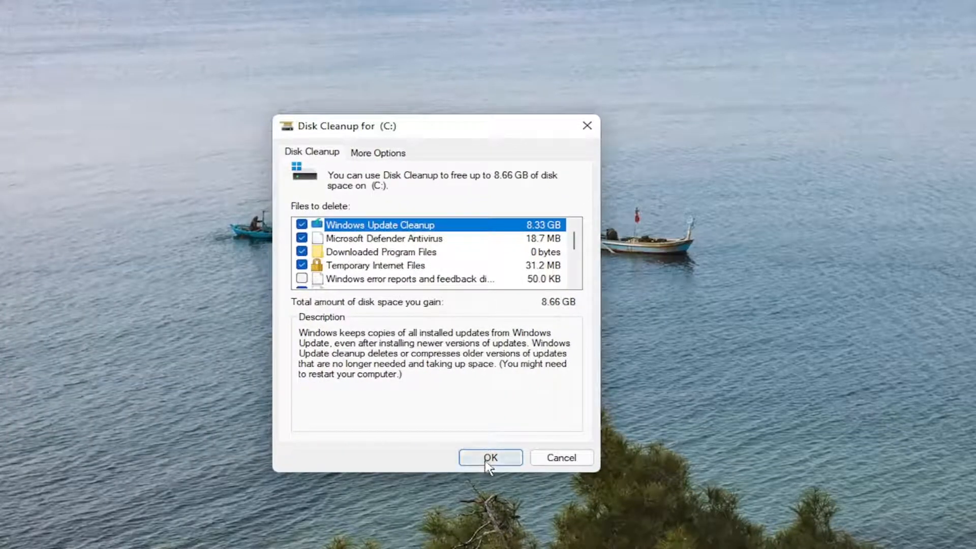
pyautogui.click(490, 457)
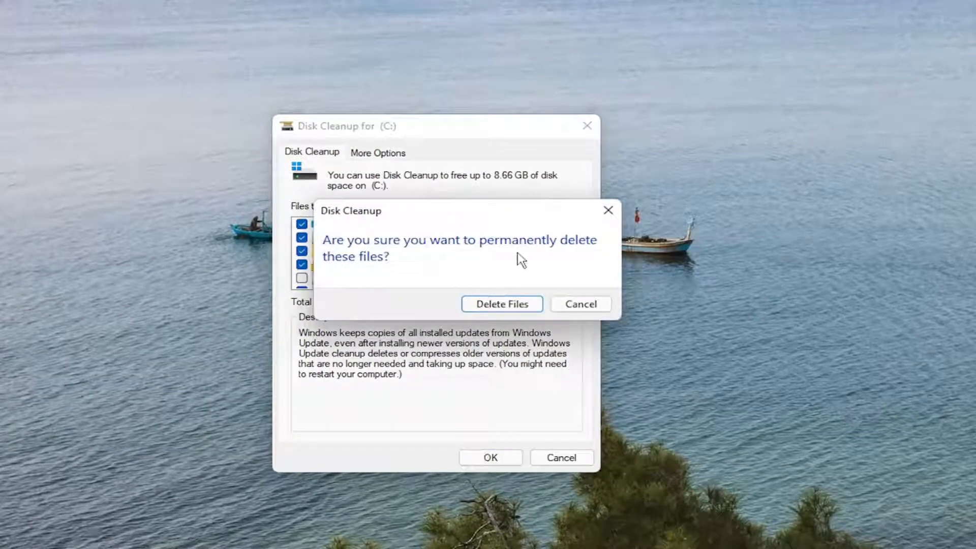
pyautogui.click(501, 304)
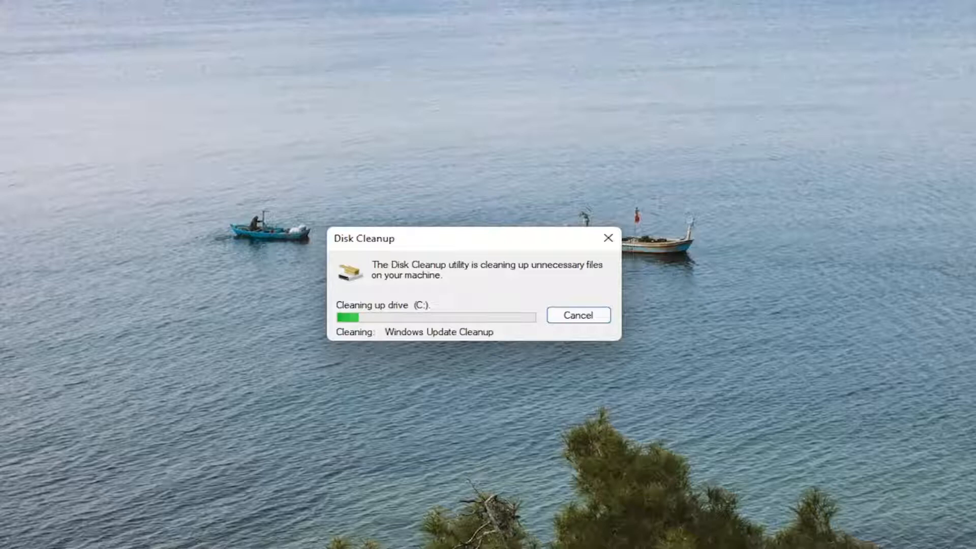
pyautogui.moveTo(436, 339)
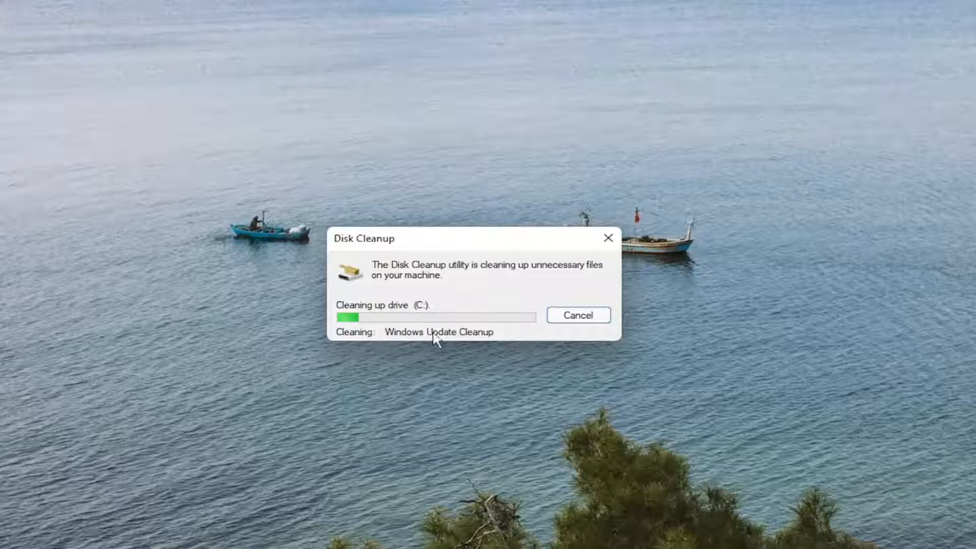
pyautogui.moveTo(434, 250)
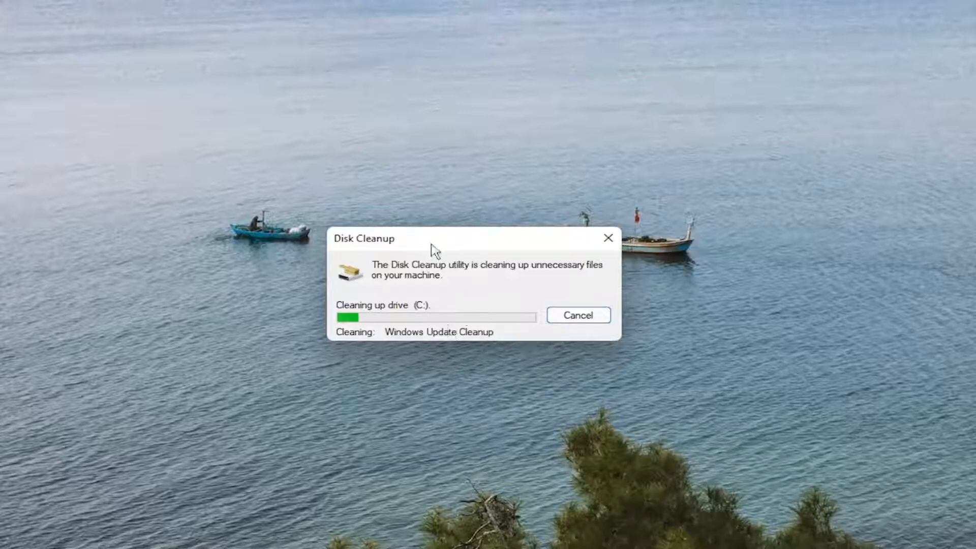
pyautogui.moveTo(448, 304)
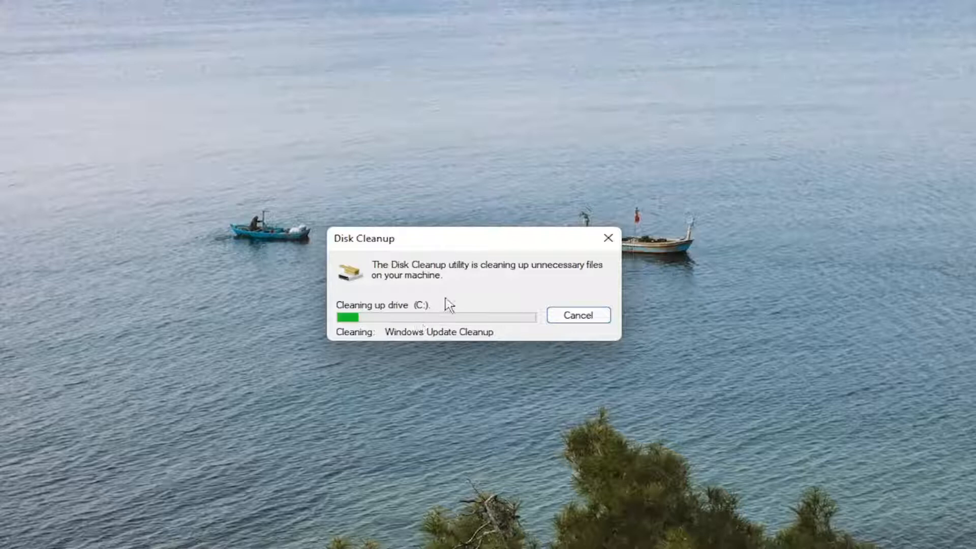
pyautogui.moveTo(387, 279)
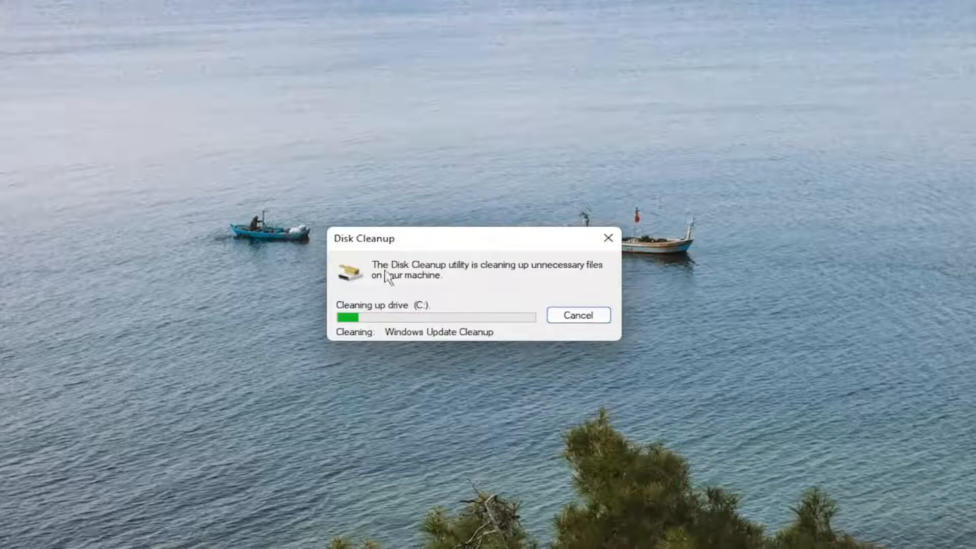
pyautogui.moveTo(352, 317)
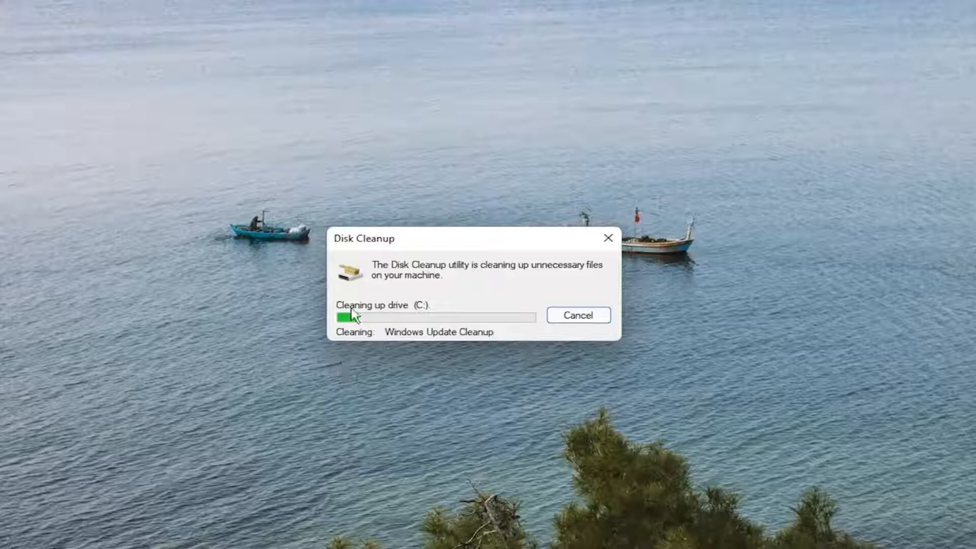
pyautogui.moveTo(543, 326)
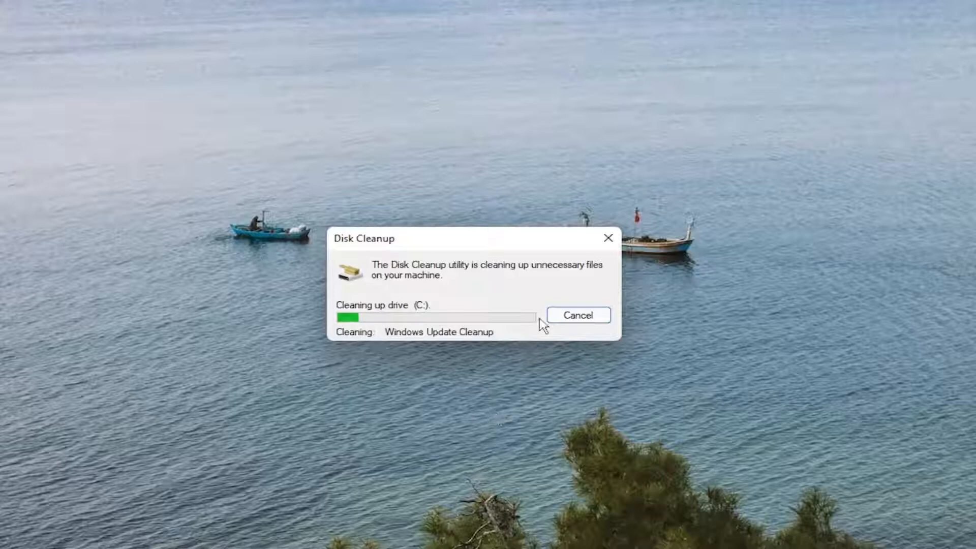
# Step: Wait for Disk Cleanup to finish Windows Update Cleanup until its dialog closes
pyautogui.click(576, 315)
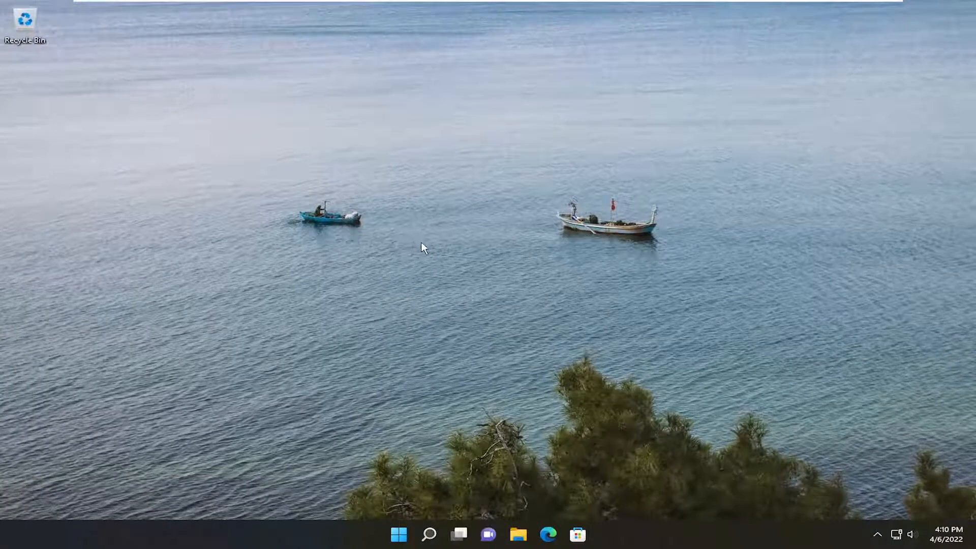
pyautogui.moveTo(432, 432)
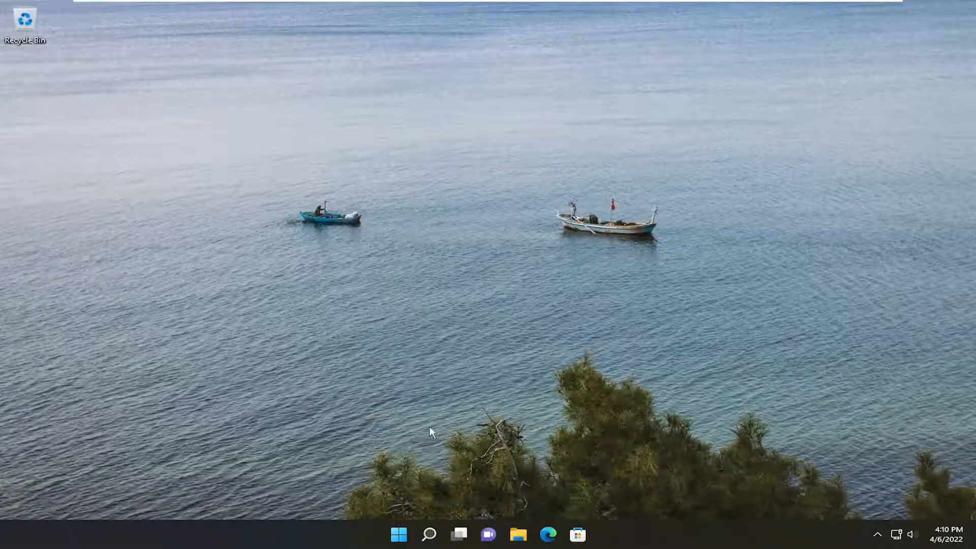
# Step: Launch Command Prompt as administrator via Search for "cmd" and allow the UAC prompt
pyautogui.click(428, 533)
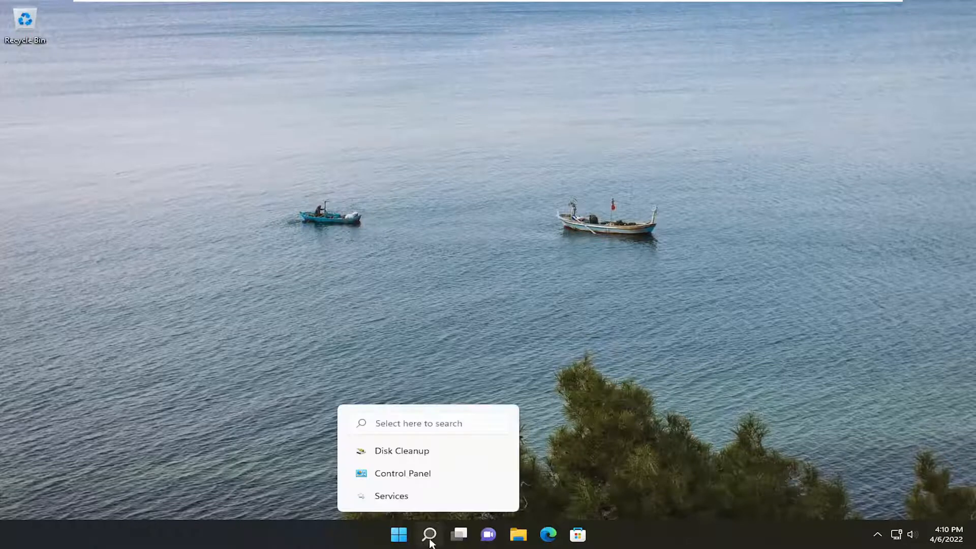
pyautogui.write('cmd')
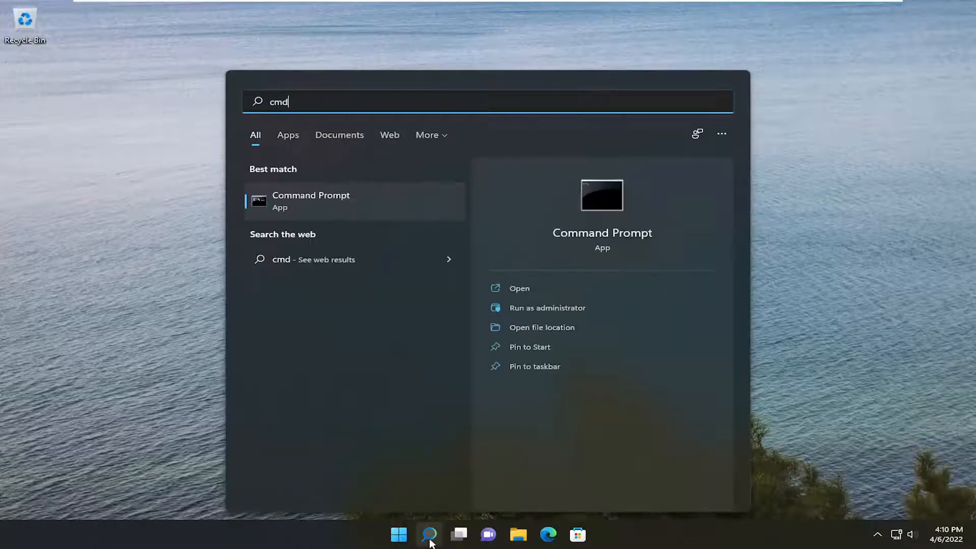
pyautogui.moveTo(364, 195)
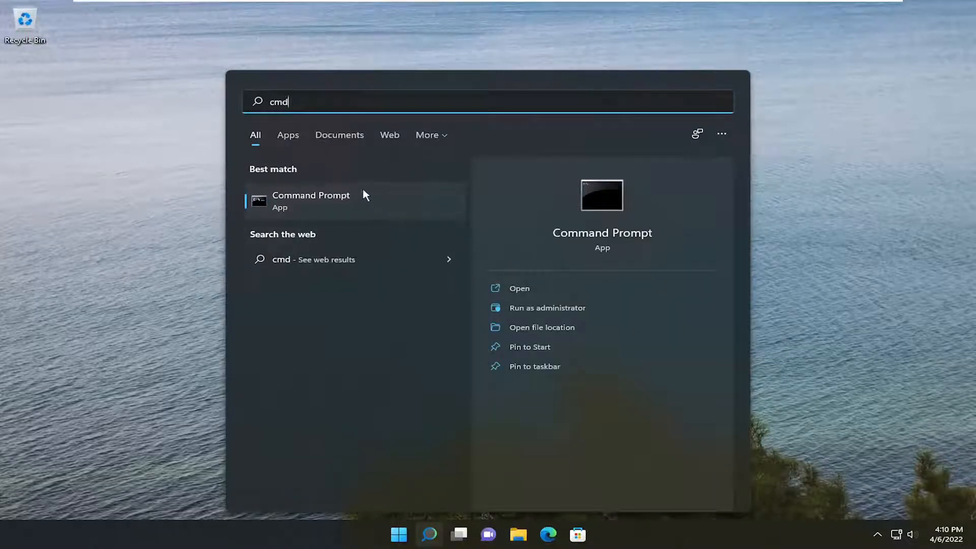
pyautogui.rightClick(311, 200)
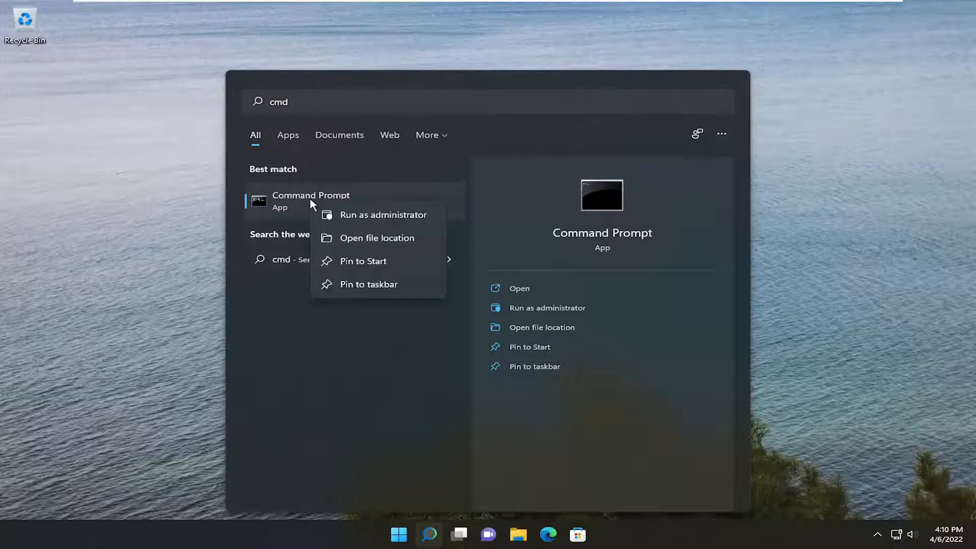
pyautogui.click(383, 215)
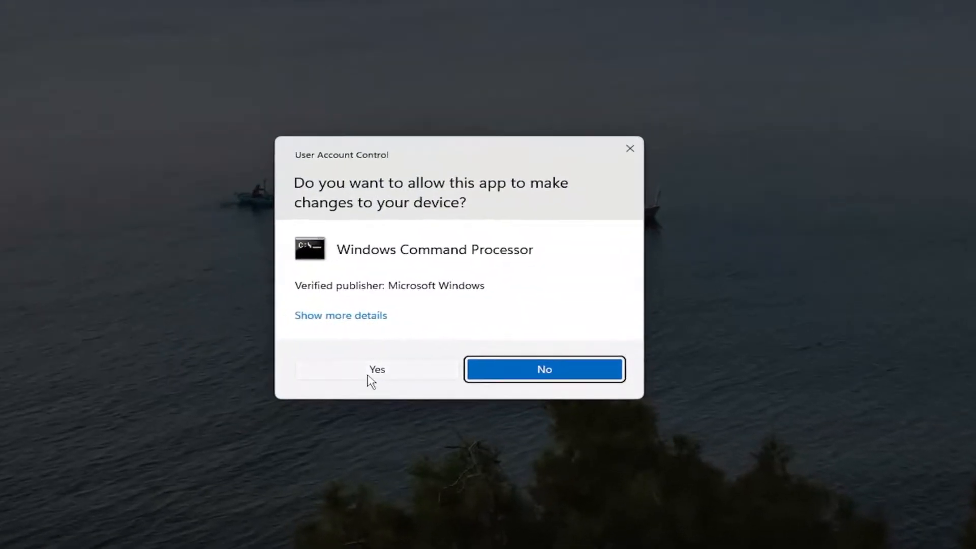
pyautogui.click(376, 369)
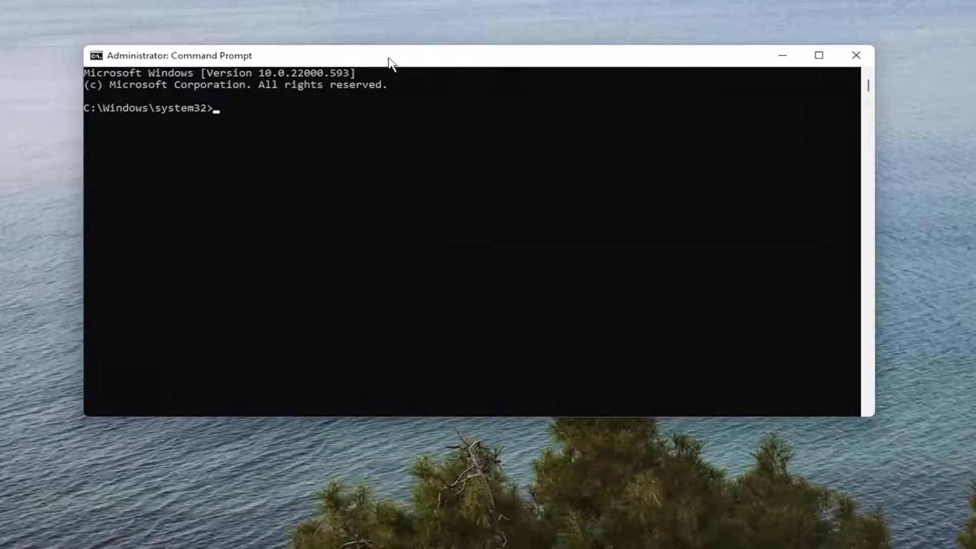
# Step: Run sfc /scannow to a clean 100% verification, then close Command Prompt
pyautogui.write('sfc')
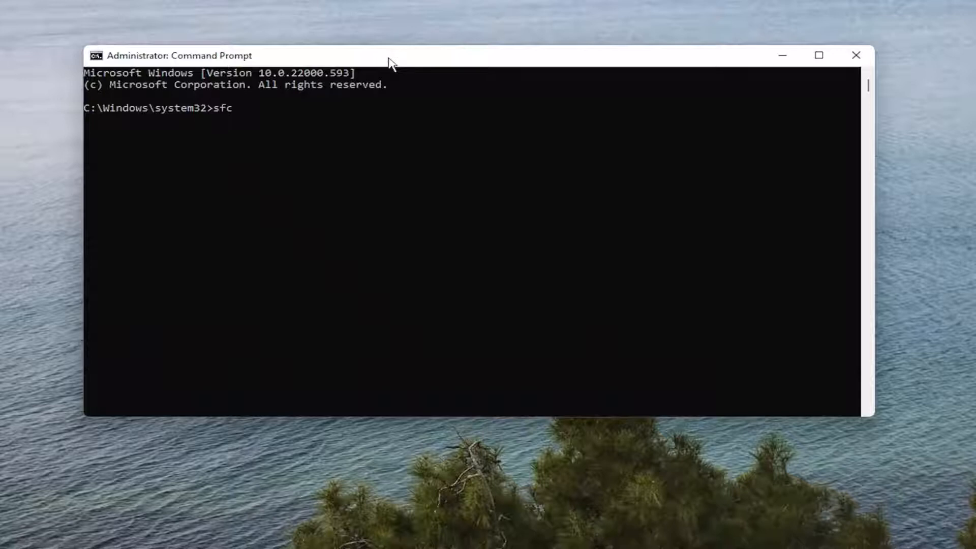
pyautogui.write('/scan')
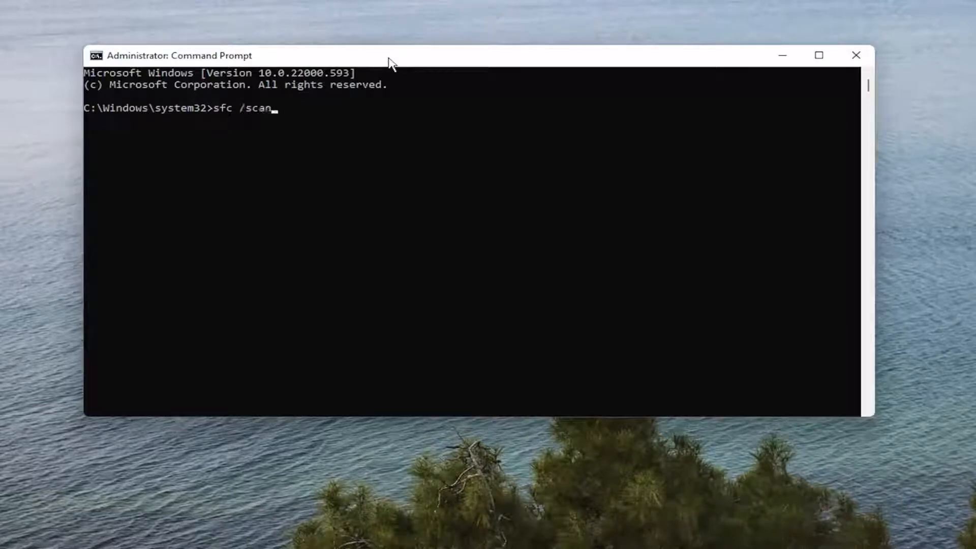
pyautogui.write('now')
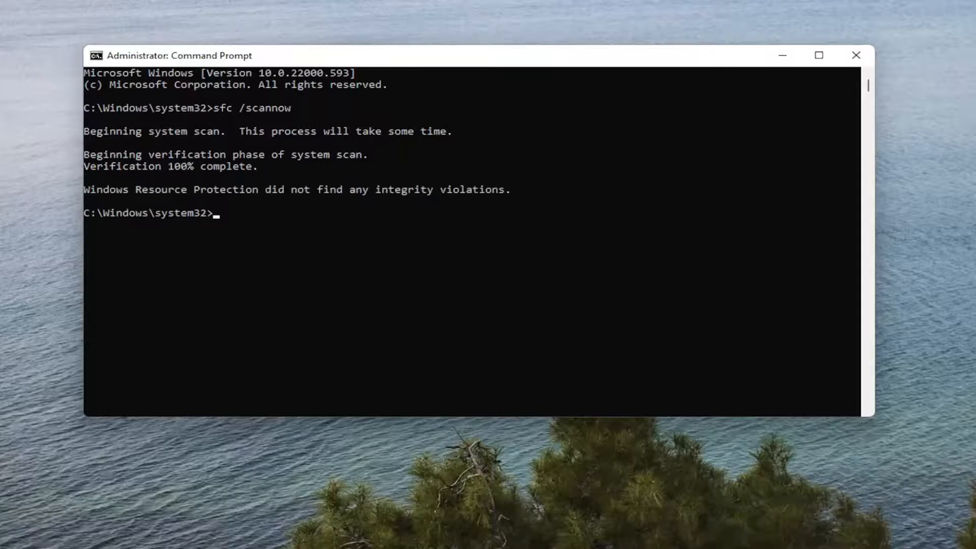
pyautogui.moveTo(579, 252)
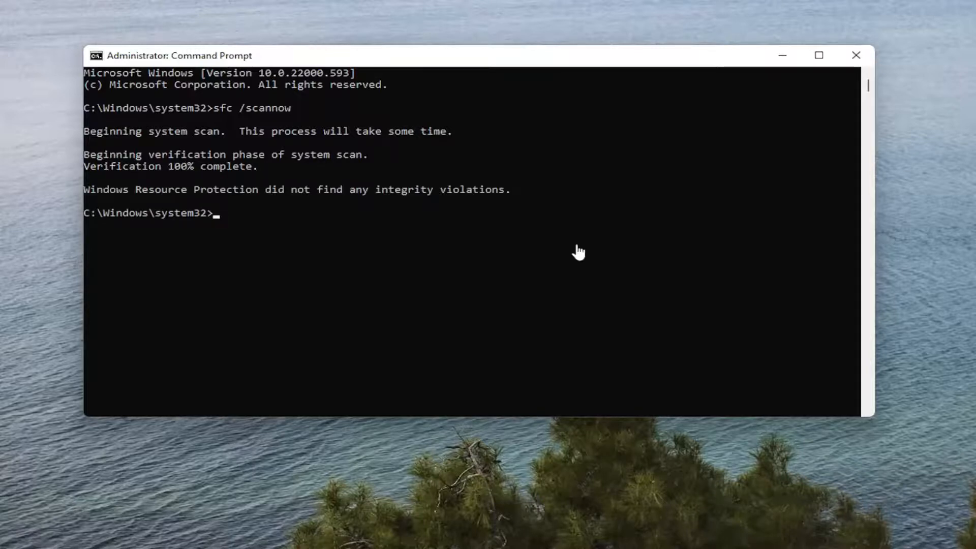
pyautogui.click(856, 55)
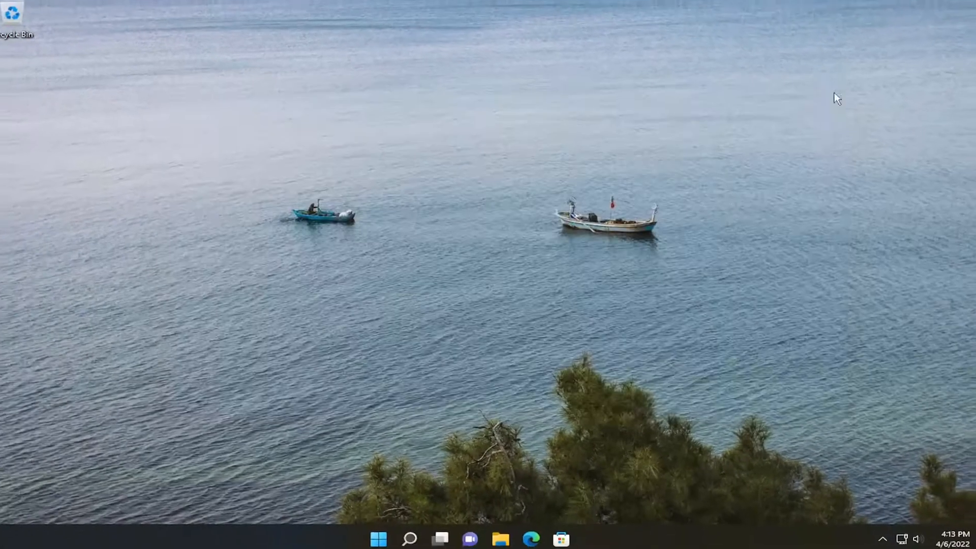
# Step: Restart the computer from the Start button's power menu to reach the Welcome screen
pyautogui.rightClick(379, 538)
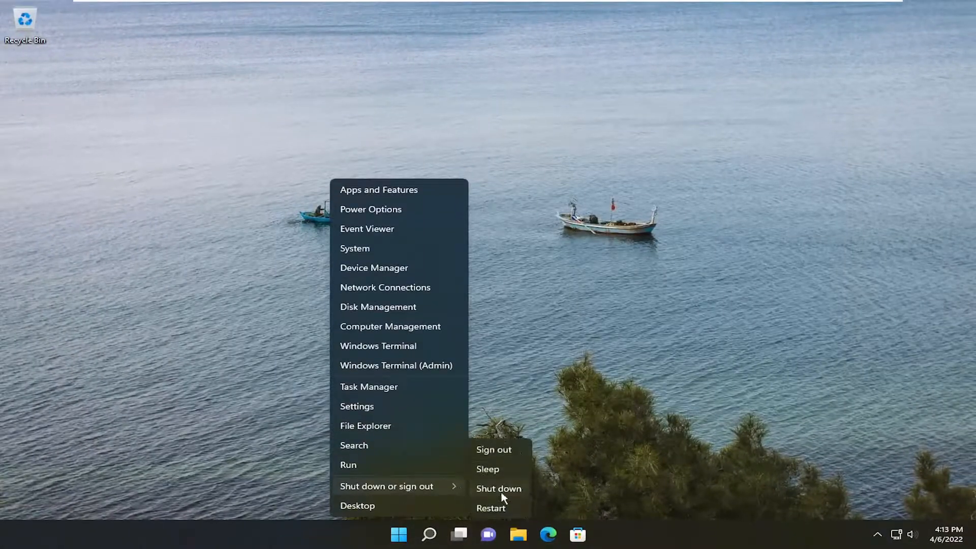
pyautogui.click(492, 449)
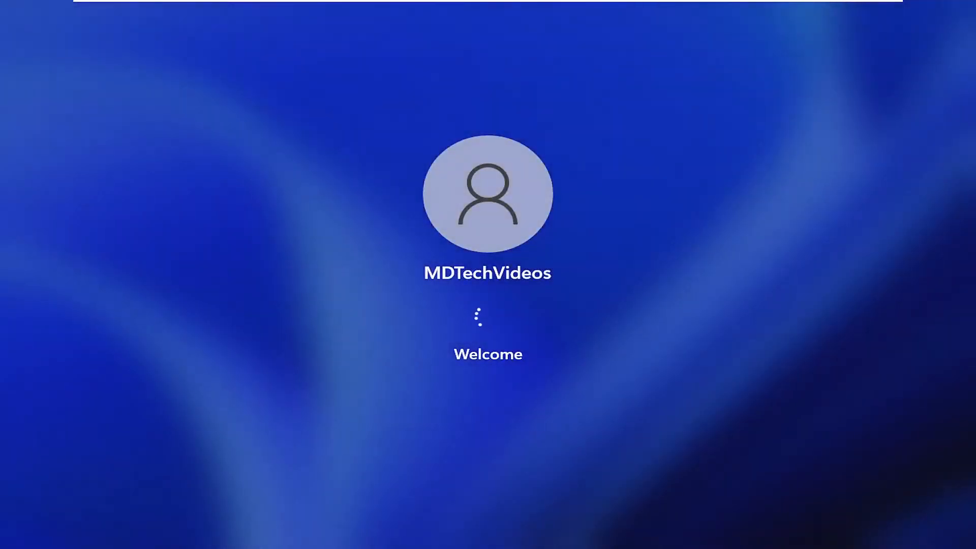